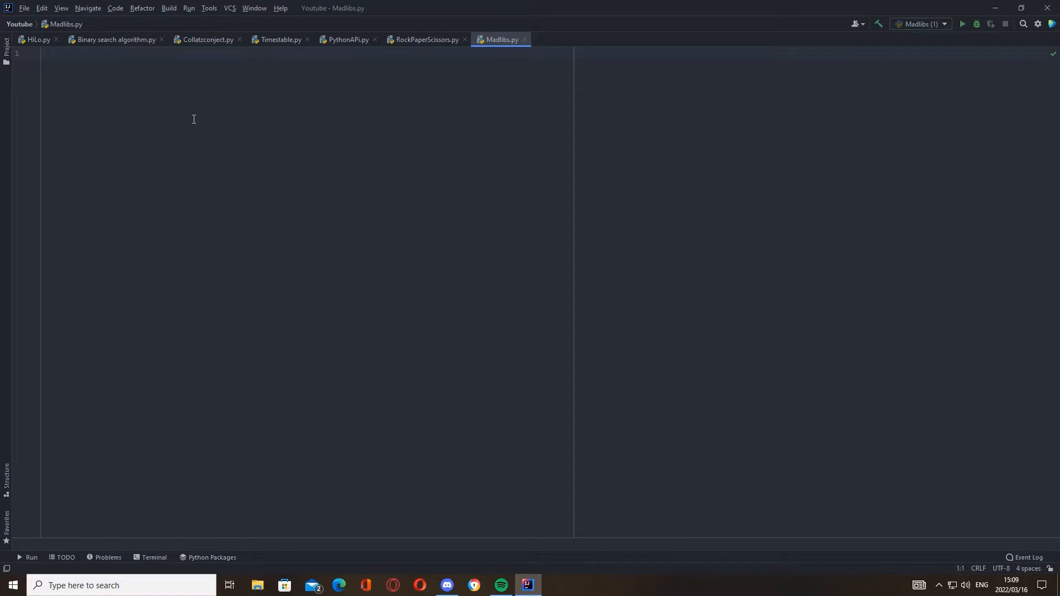
Step: Add adjective1 = input("Enter a adjective: ") on line 1
left_click(44, 53)
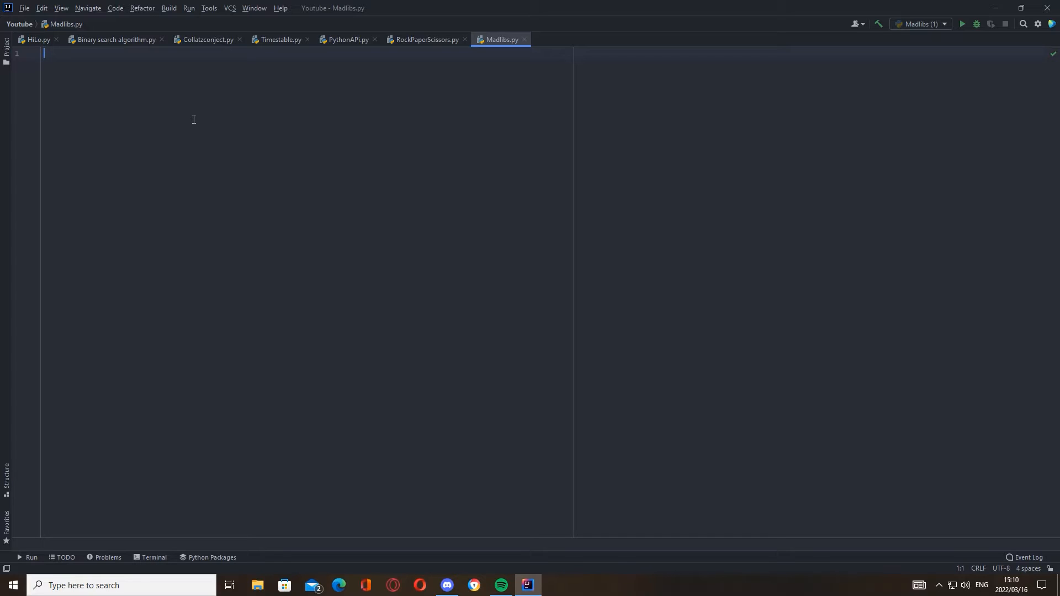
type("ad")
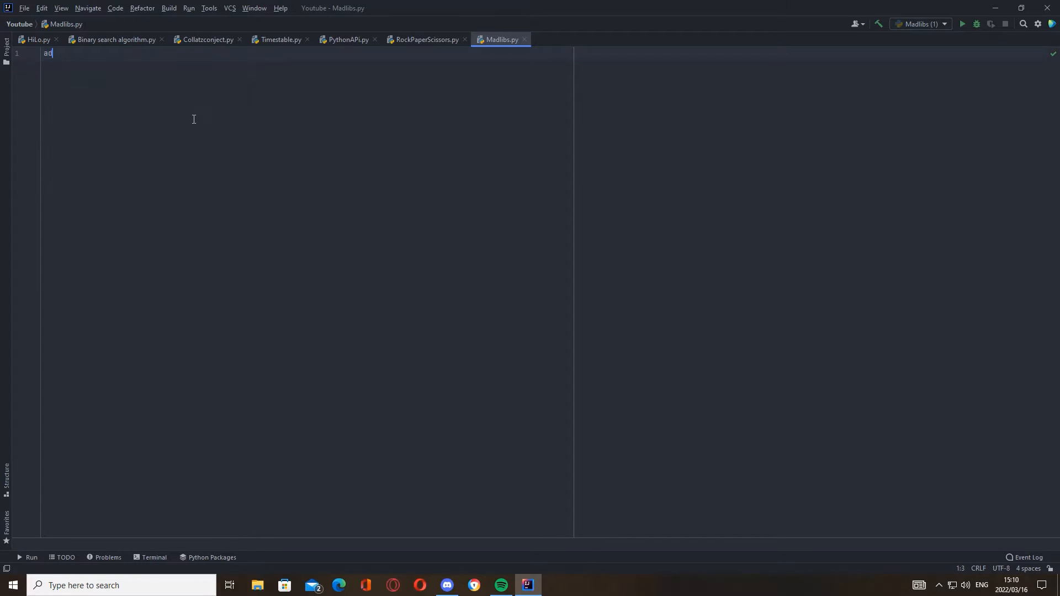
type("ject")
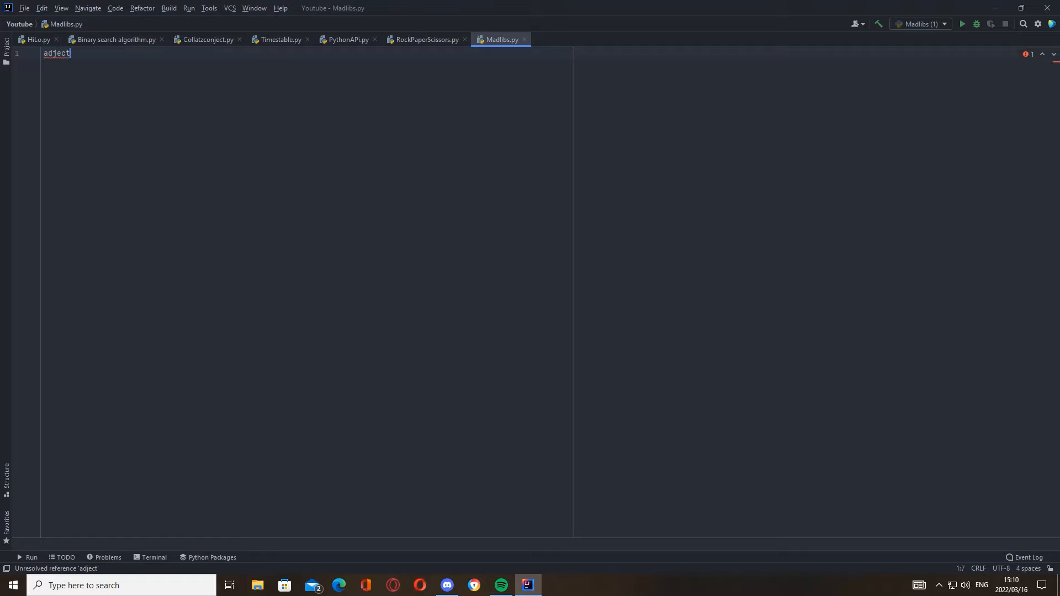
type("ive1=")
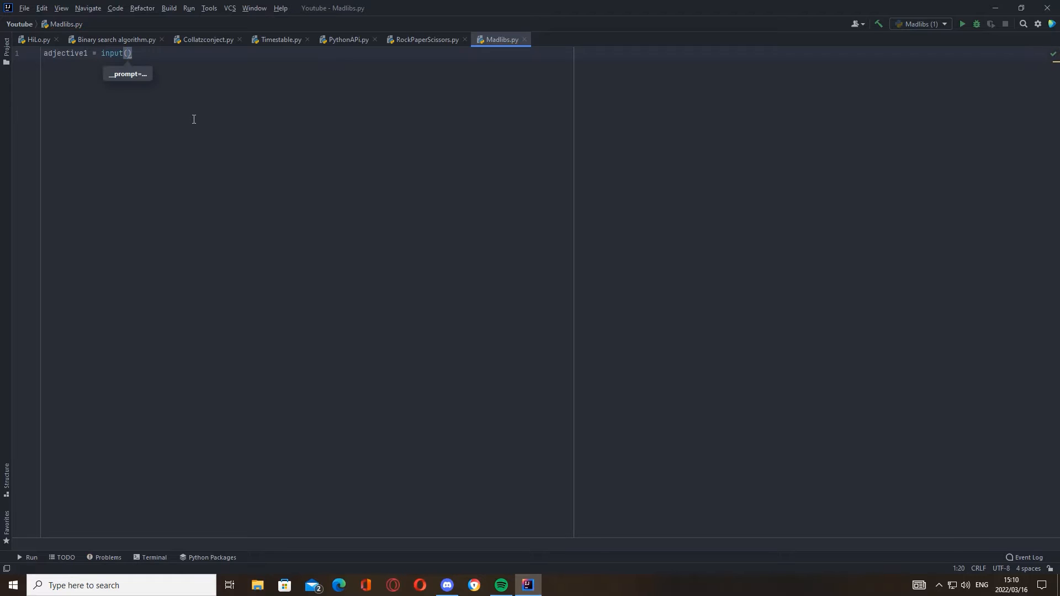
type("\"Enter a \"")
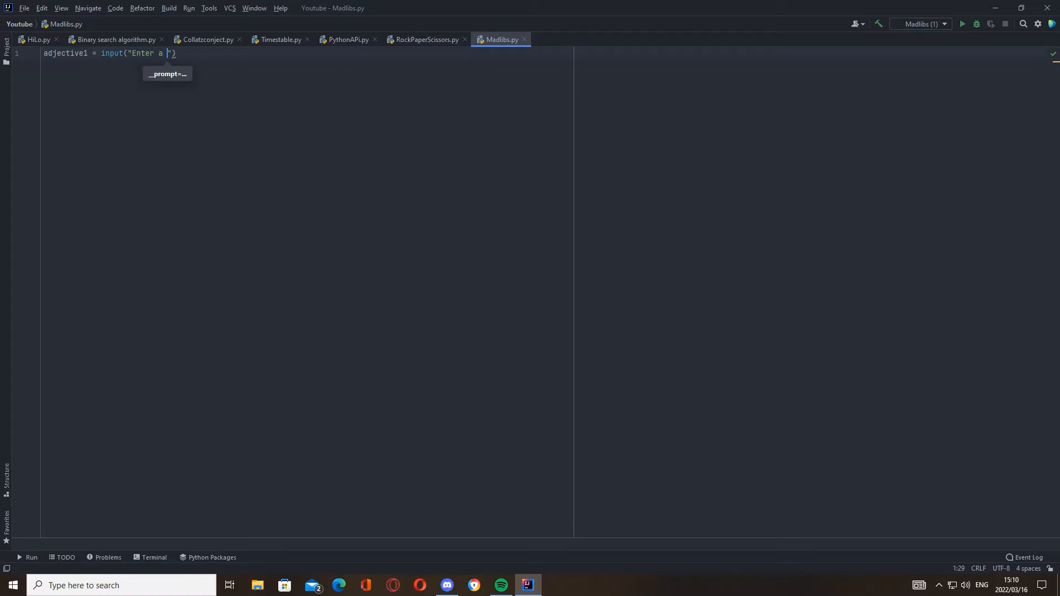
type("adjective:")
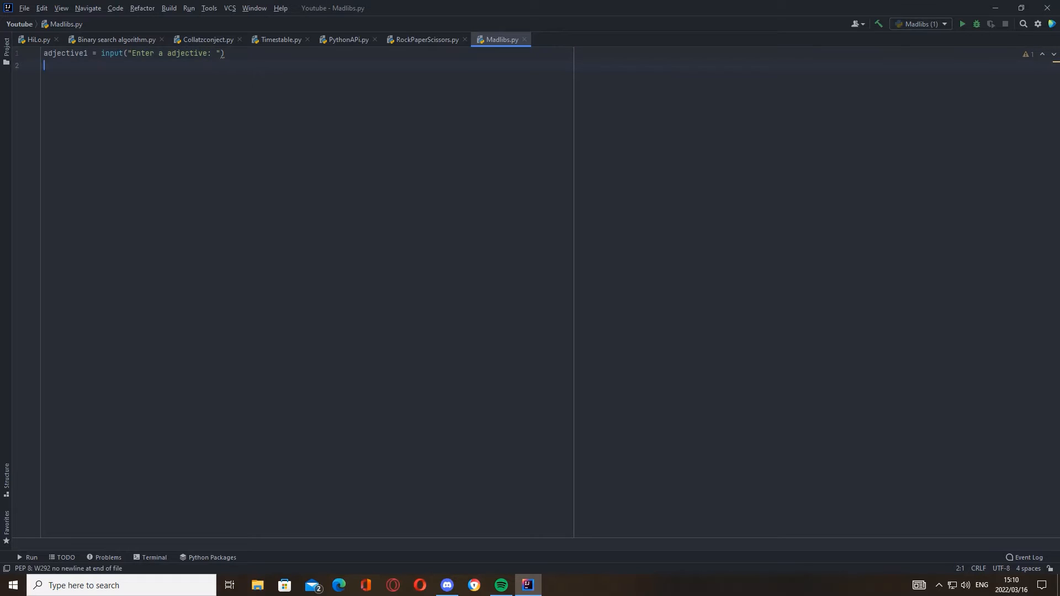
Step: Add place1 = input("Enter a place: ") on line 2
type("place1 = input(\"Enter a")
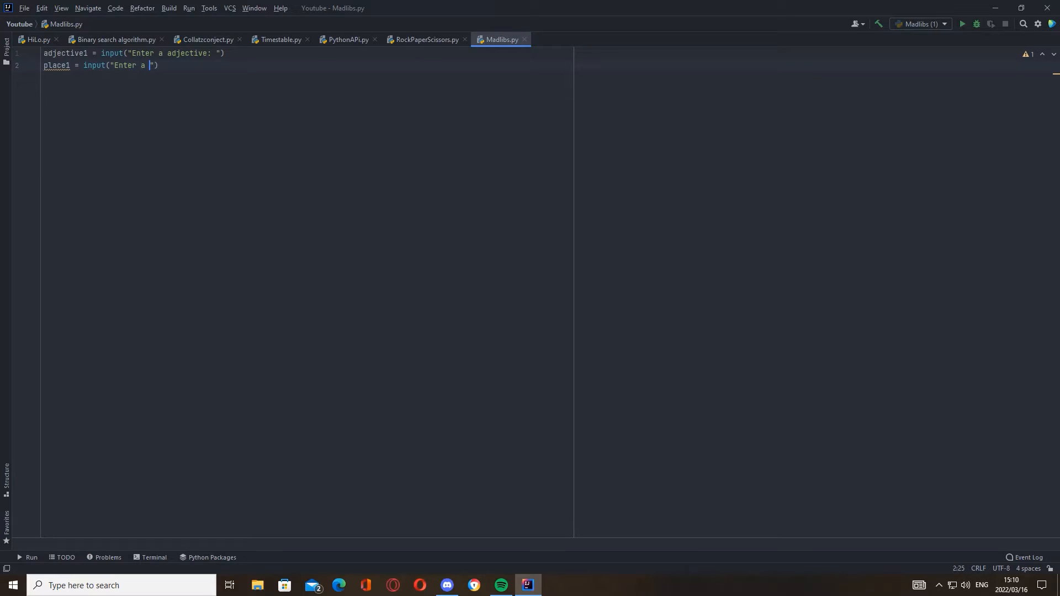
type("pl")
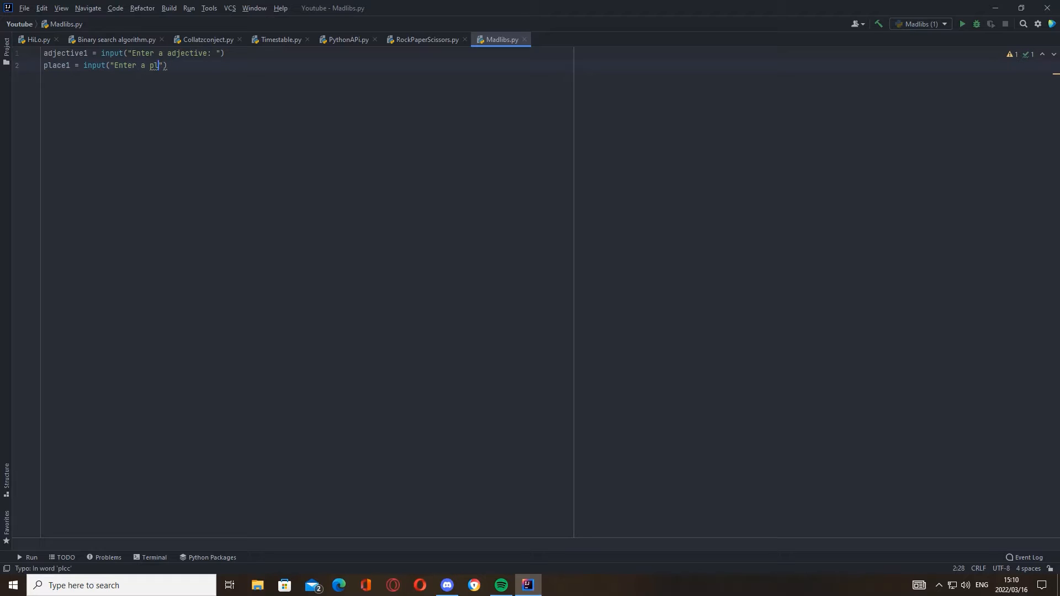
type("ace:")
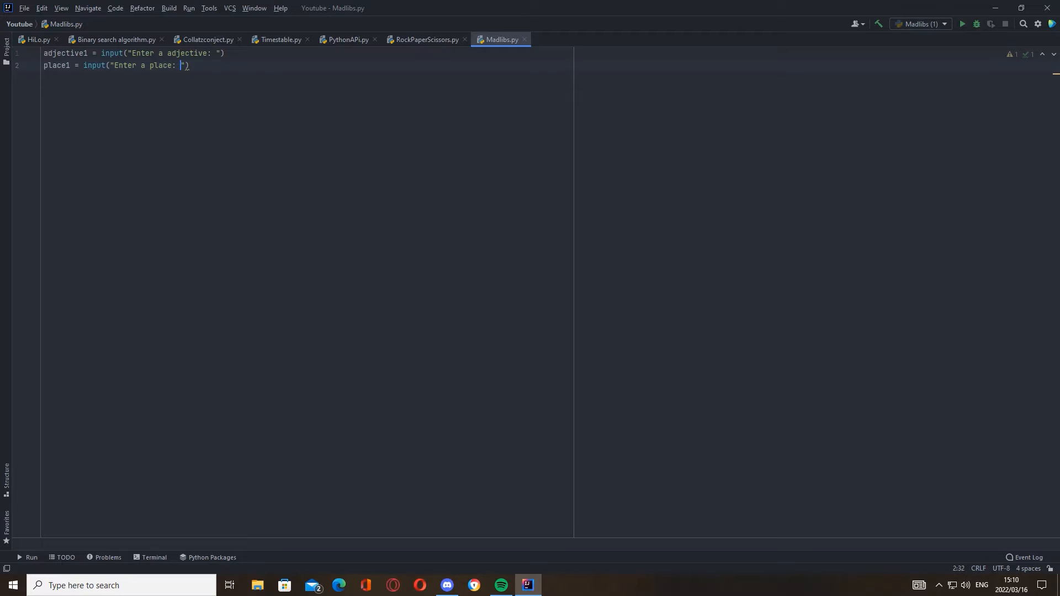
Step: Add colour1 = input("Enter a colour: ") on line 3
type("colour1 =")
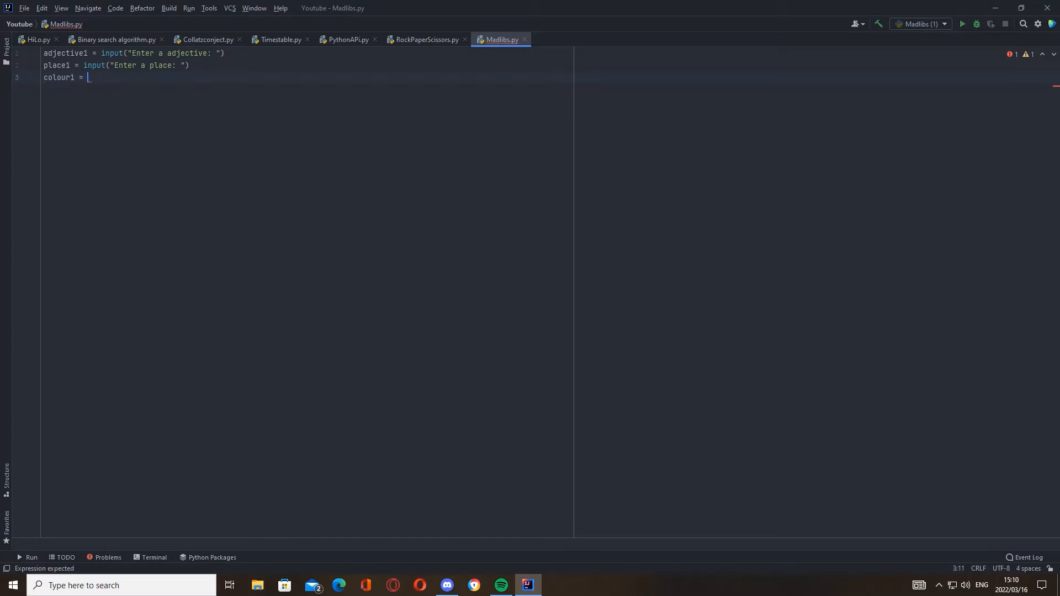
type("input()")
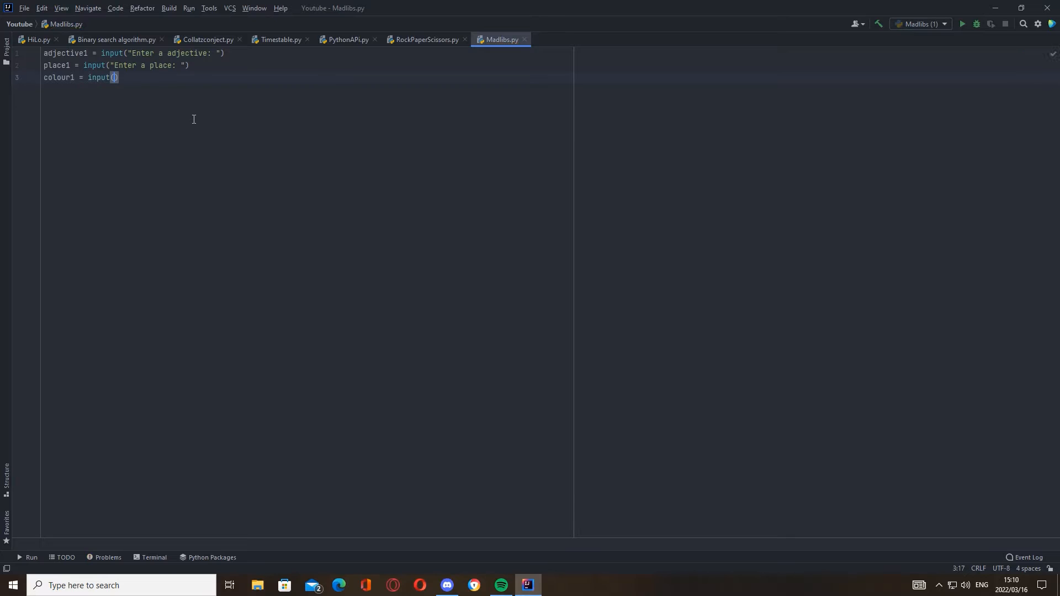
type("\"Enter a \"")
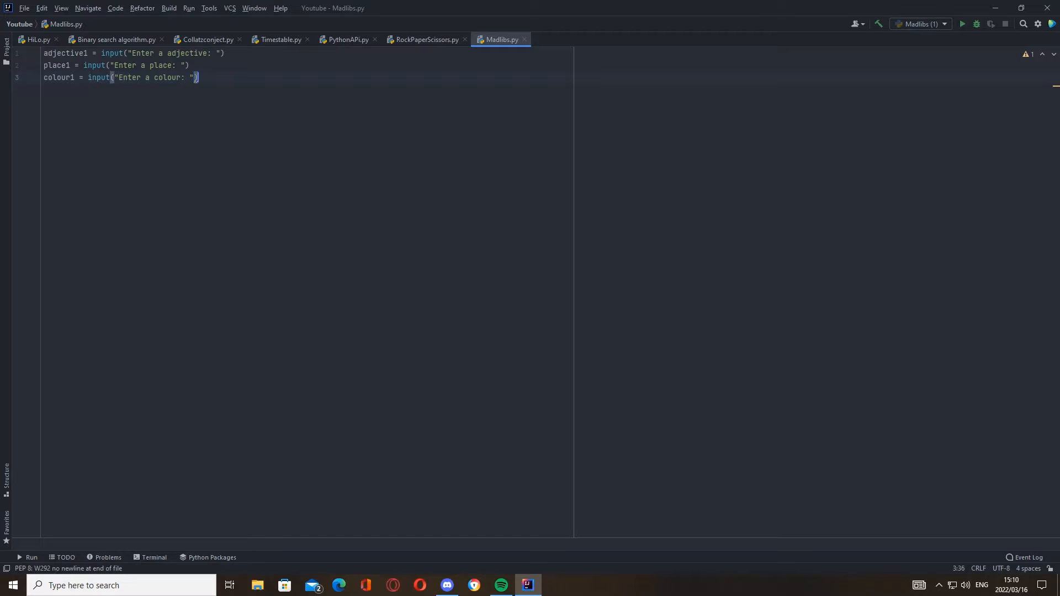
Step: Add name1 = input("Enter a name: ") on line 4
type("nam")
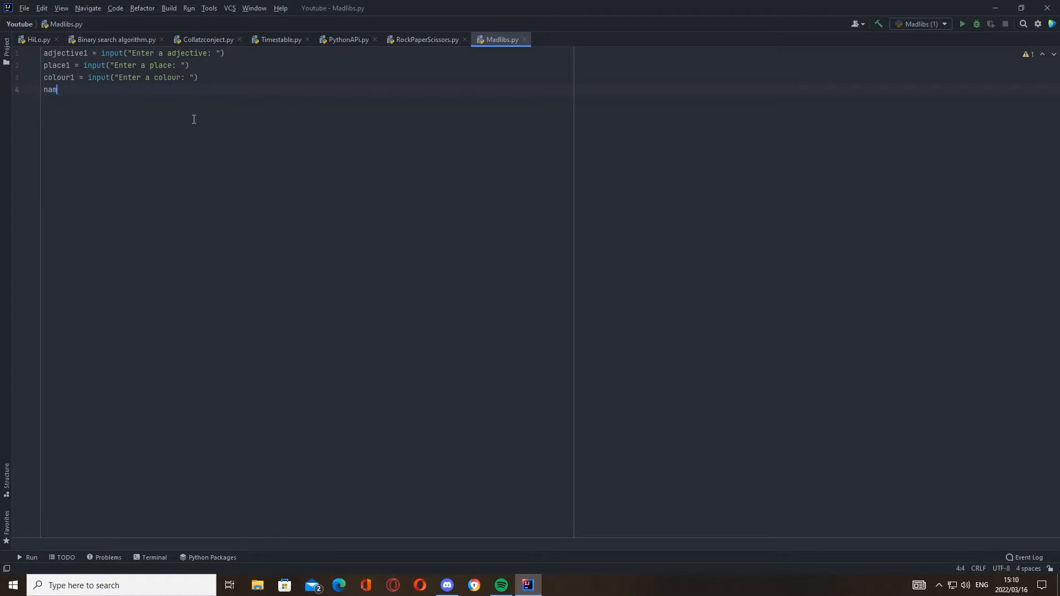
type("e1 =")
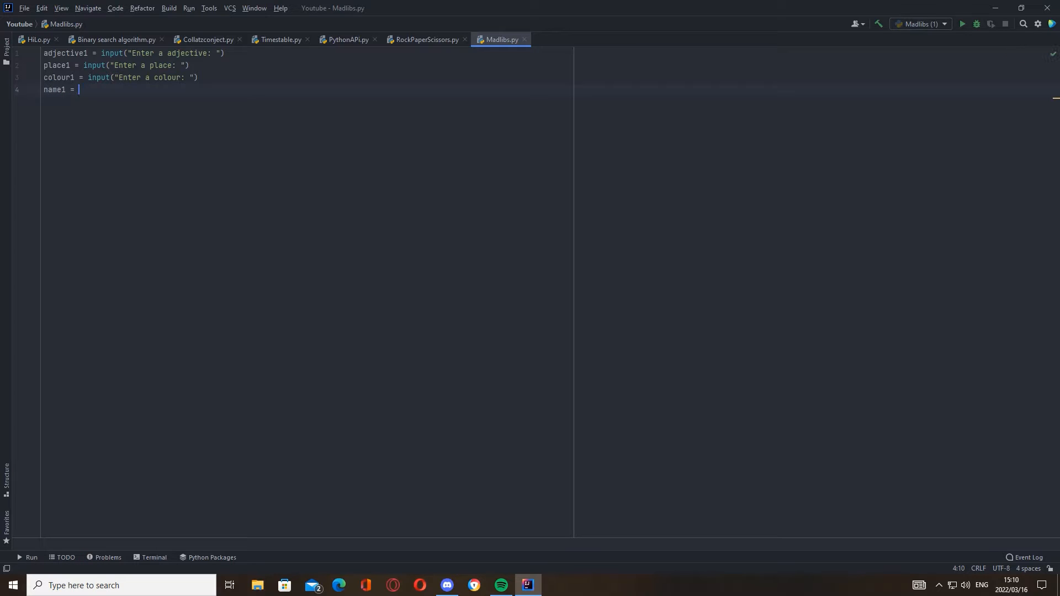
type("input(\"\")")
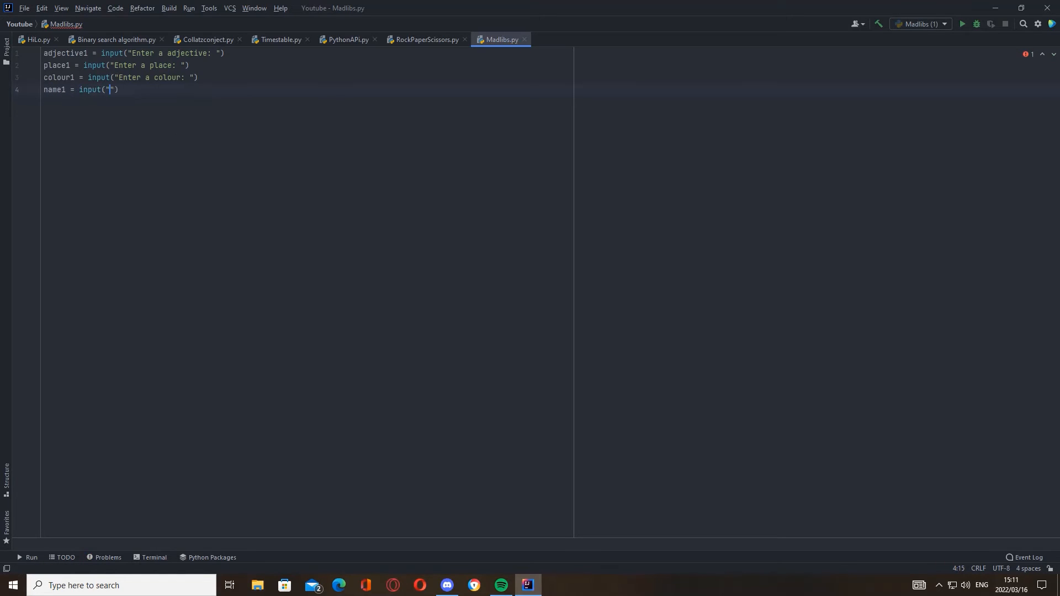
type("E")
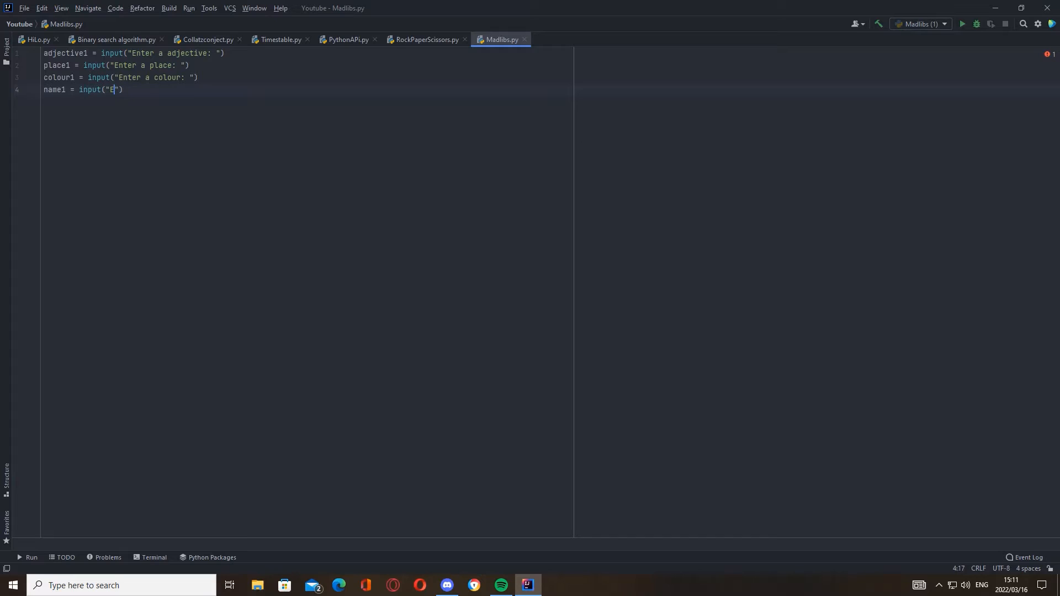
type("nter a name:")
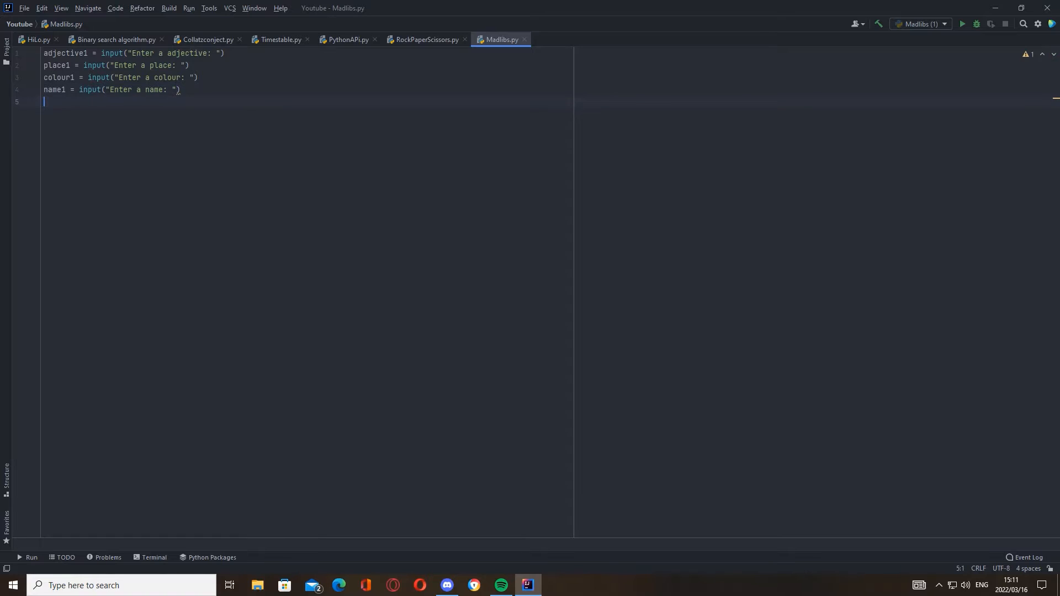
Step: Add day1 = input("Enter a day: ") on line 5
type("day1=")
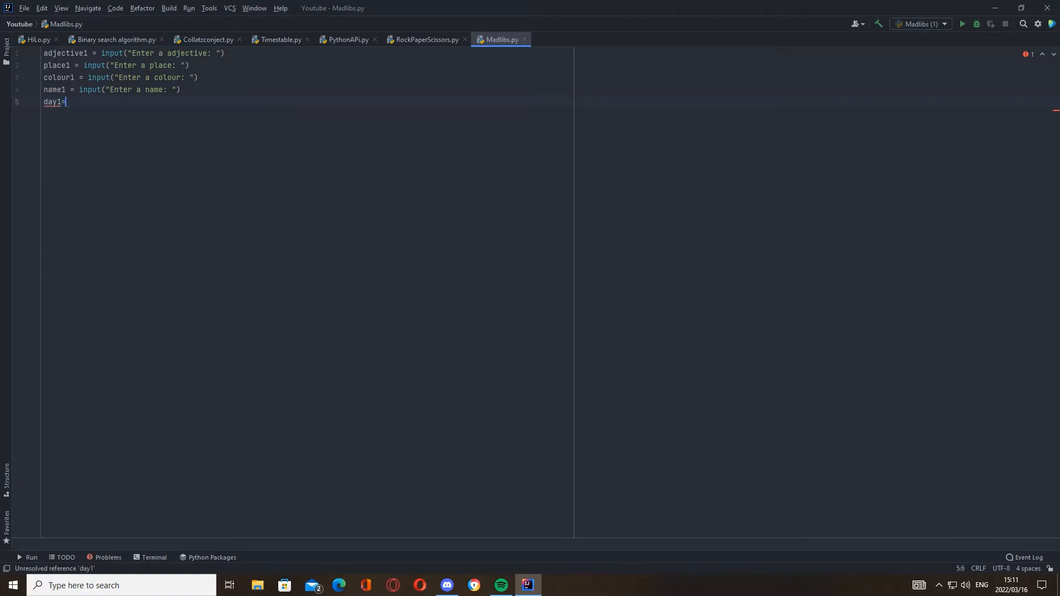
type("input(\"Enter")
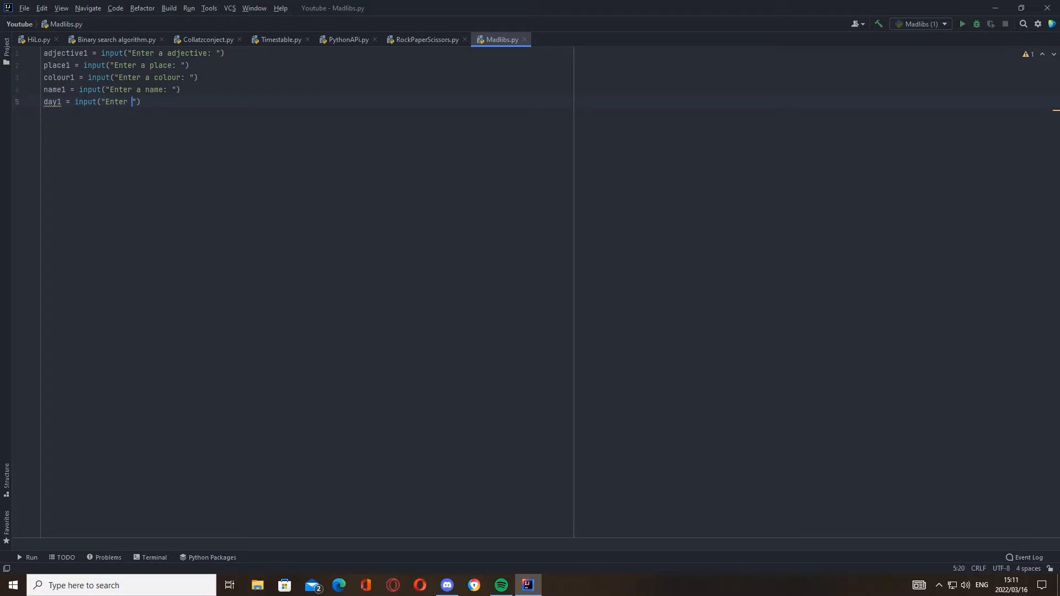
type("a day:")
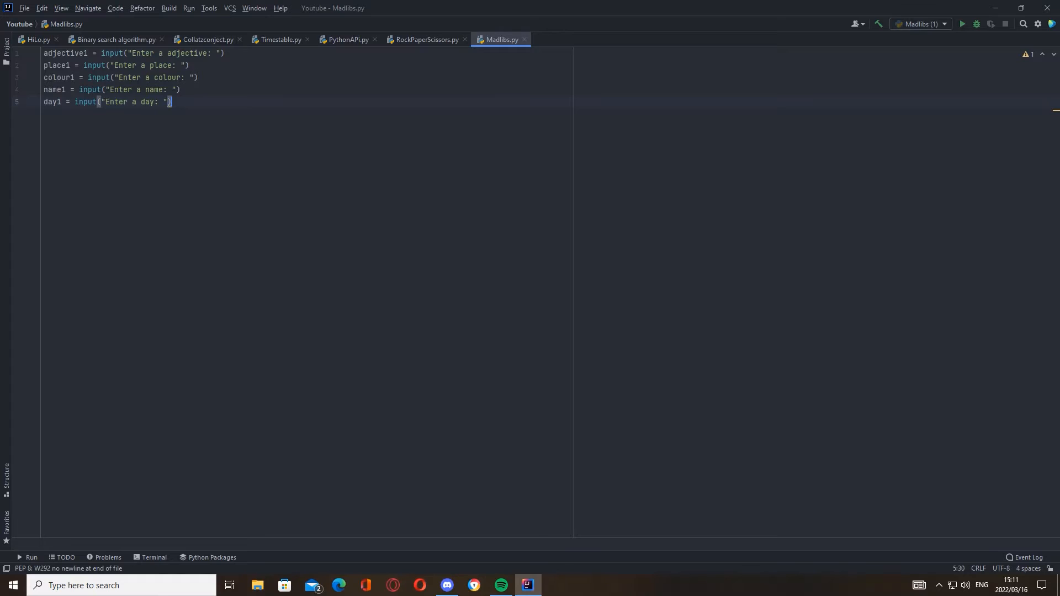
Step: Start print("Last night {}, I came home a {}...") with the first story placeholders
type("print()")
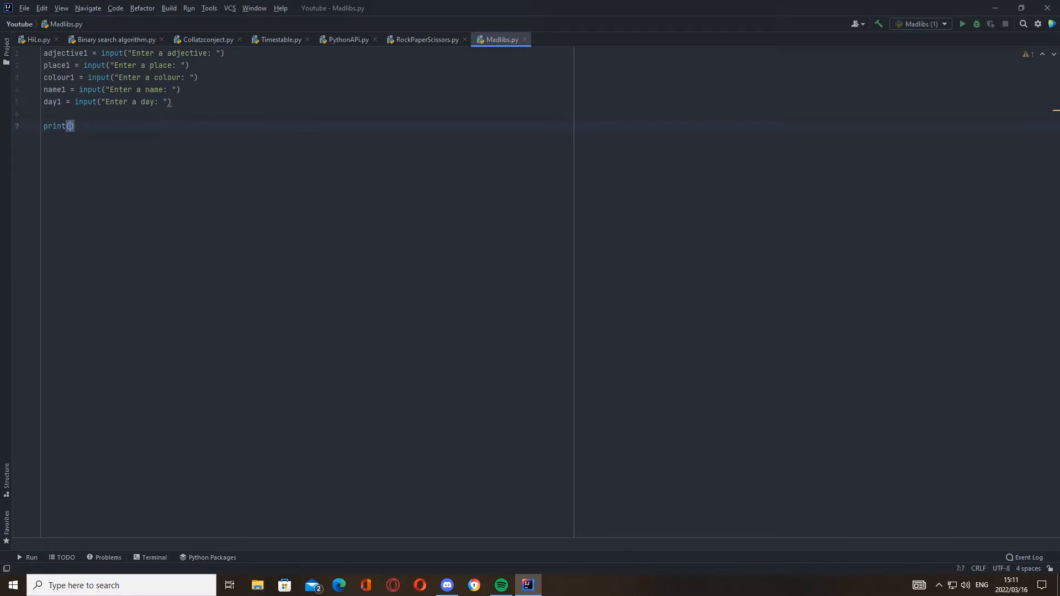
type("\"\"")
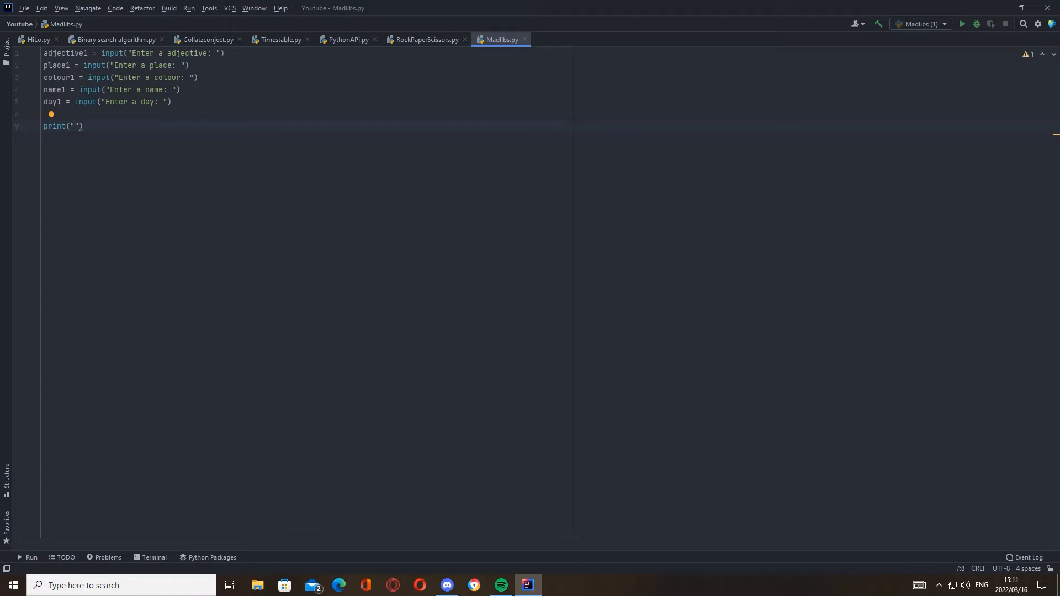
type("Last night I was")
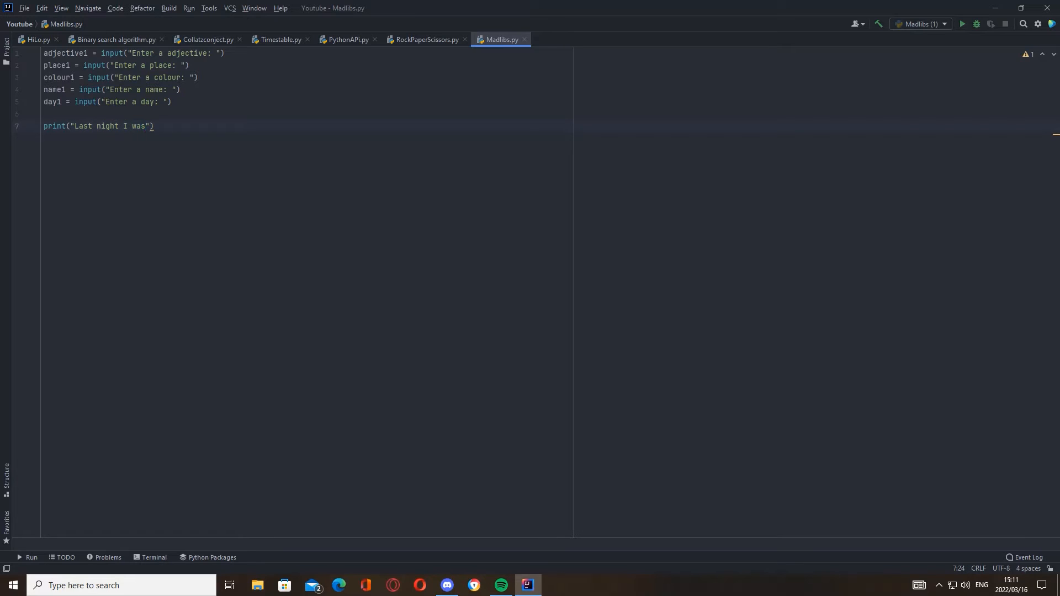
type("{}")
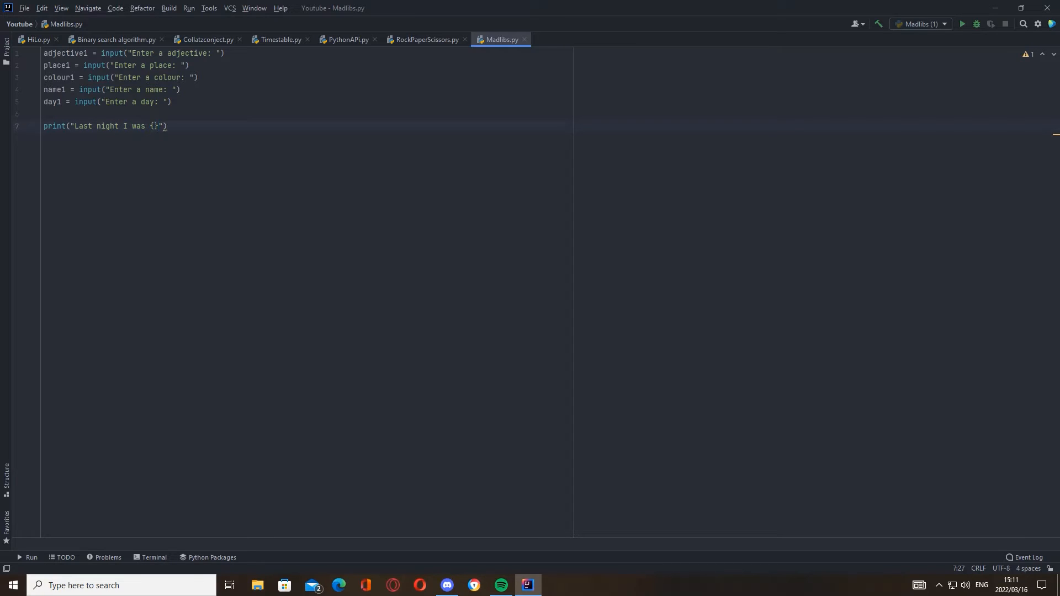
type(",")
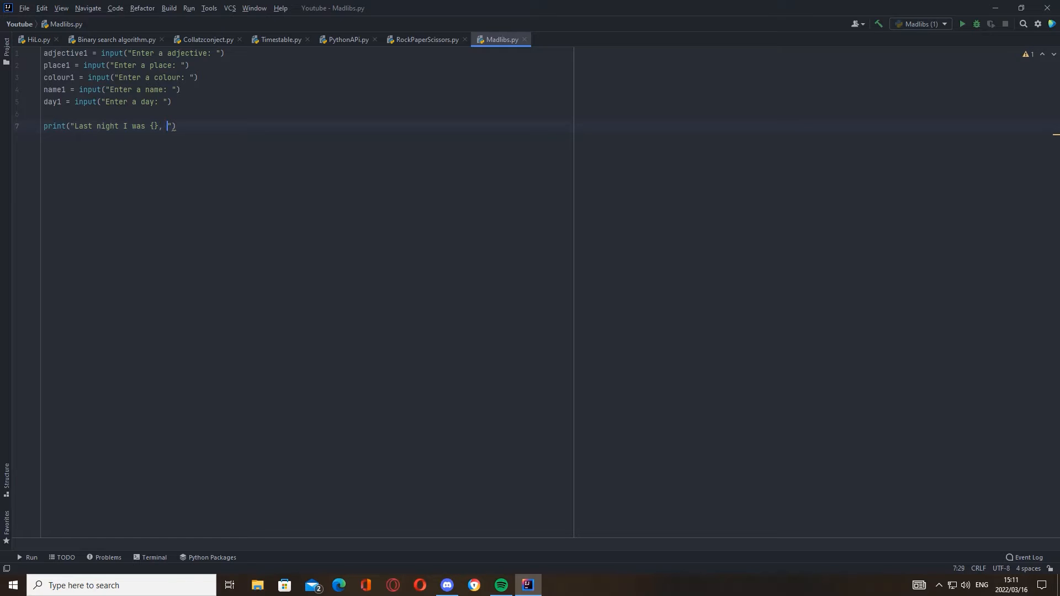
type("I came home from")
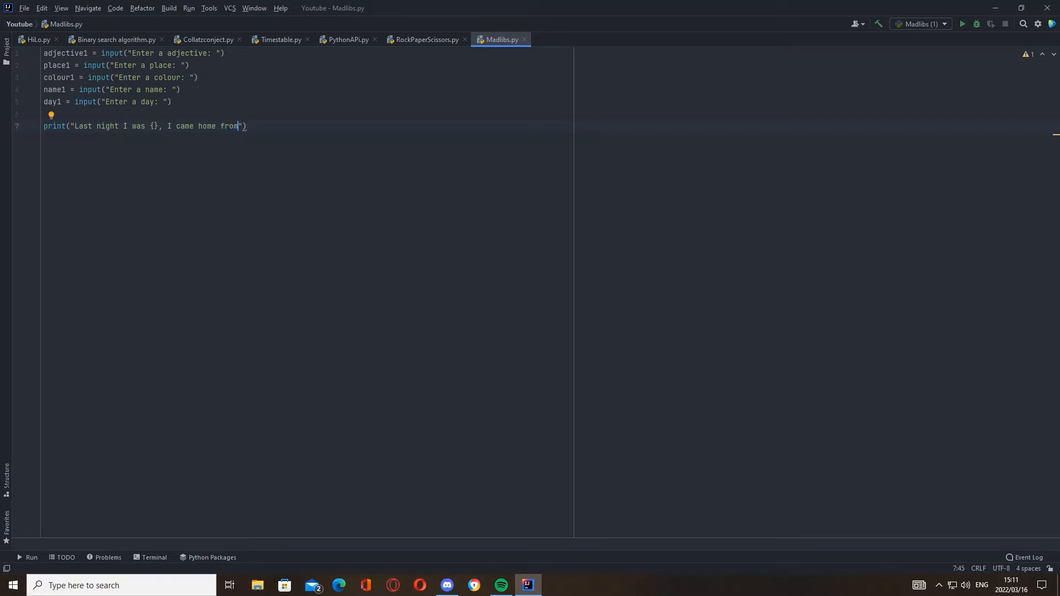
type("a {}.")
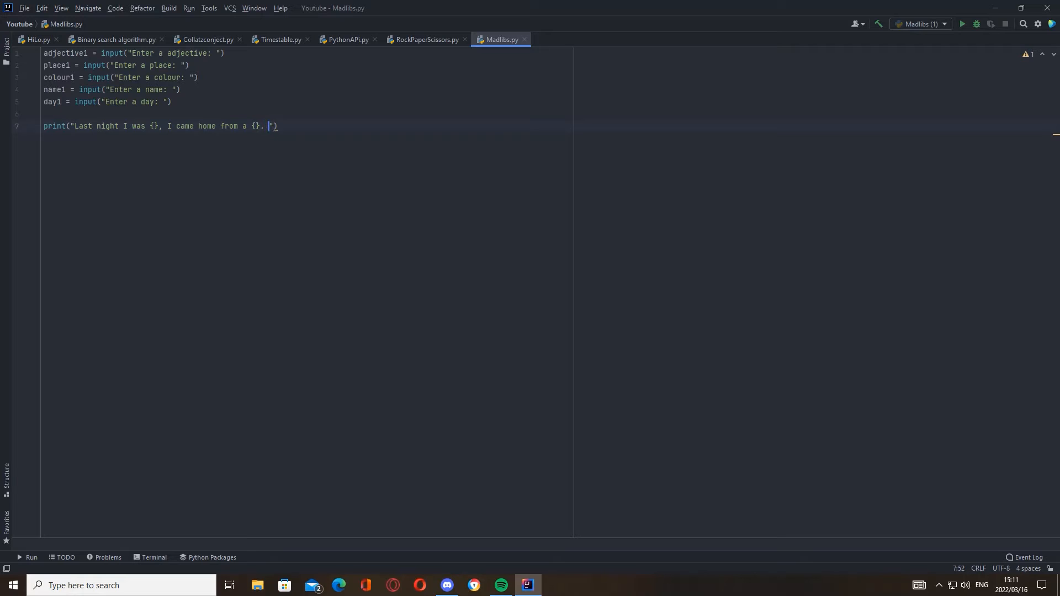
type("The we")
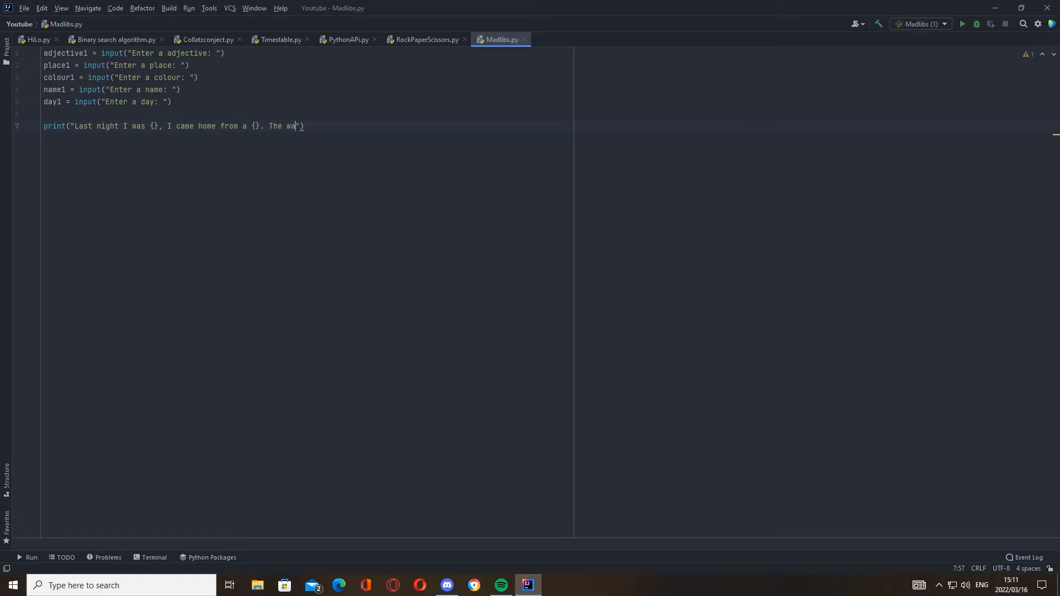
type("lls at")
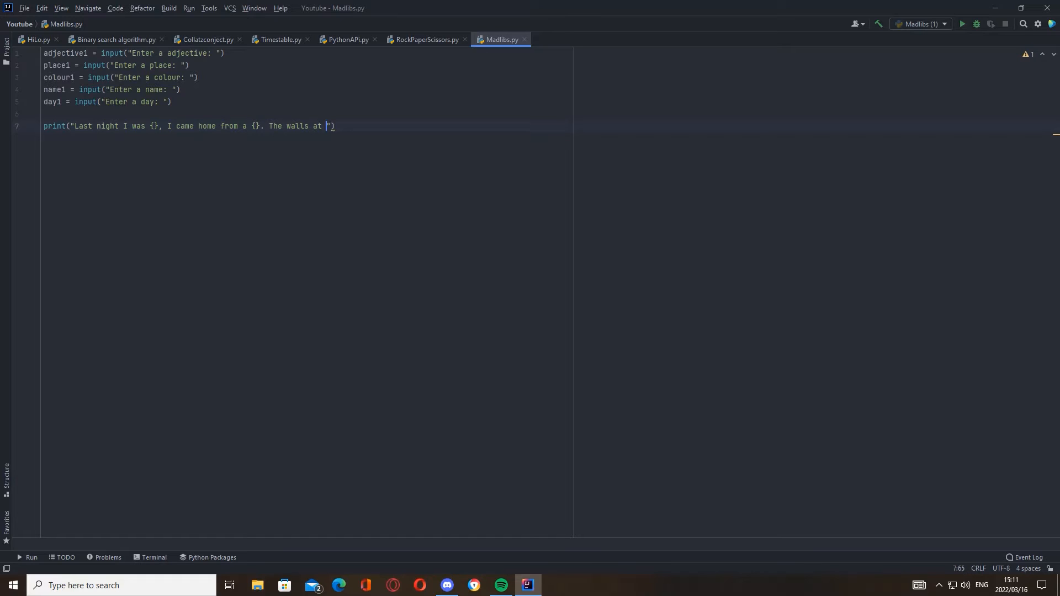
type("}")
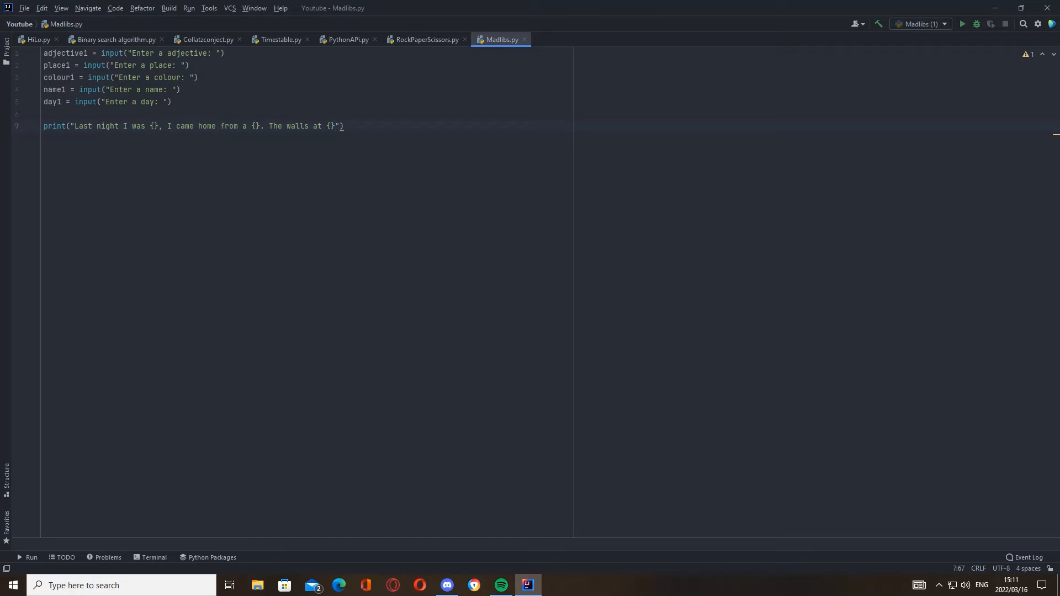
type(", w")
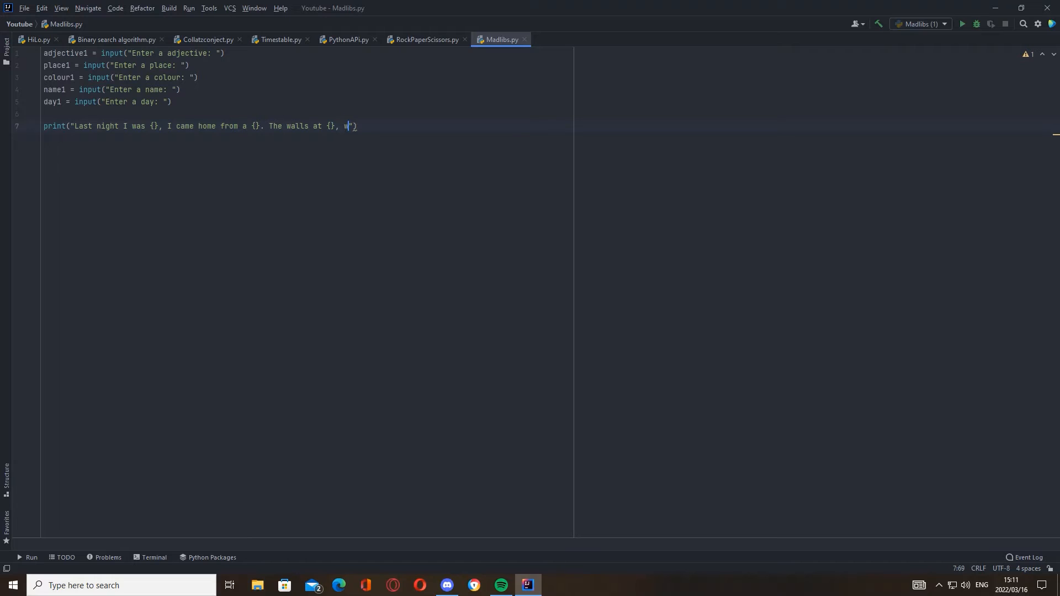
type("ere")
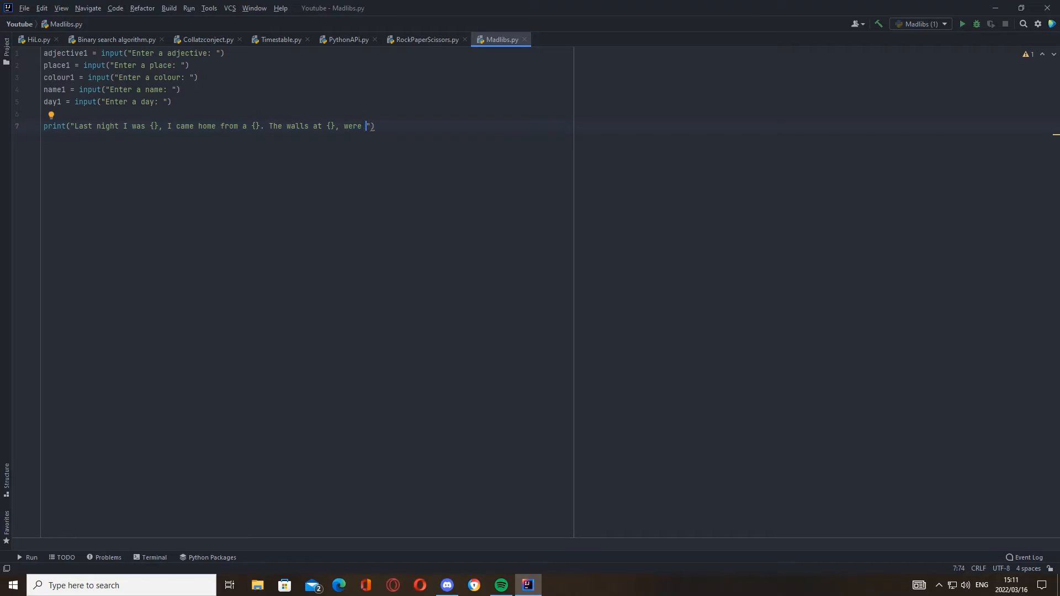
type("{}, The g")
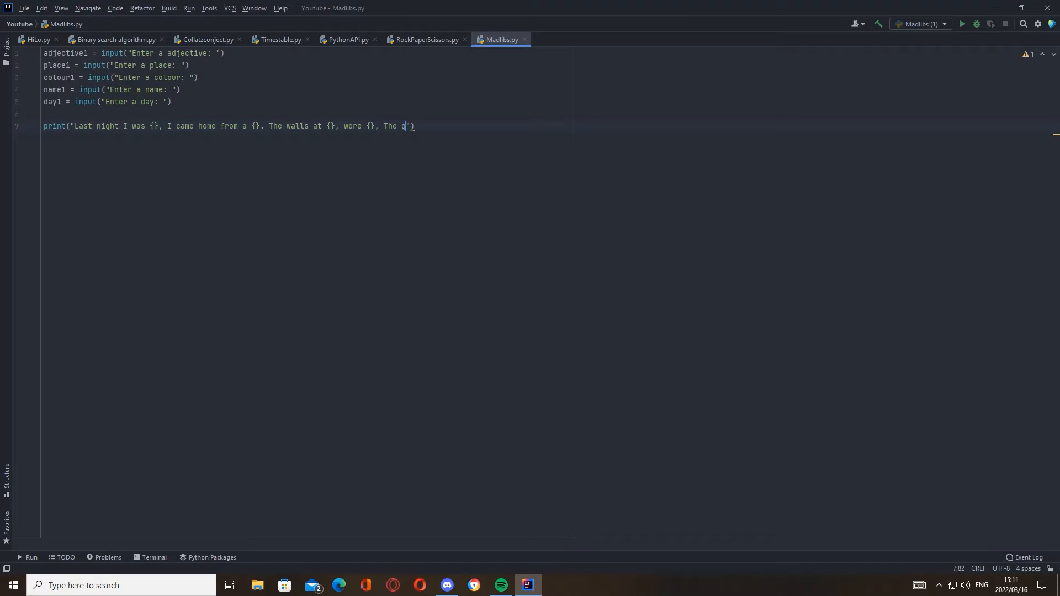
Step: Finish the story sentence, ending with "This all happened on {}."
type("uy I me")
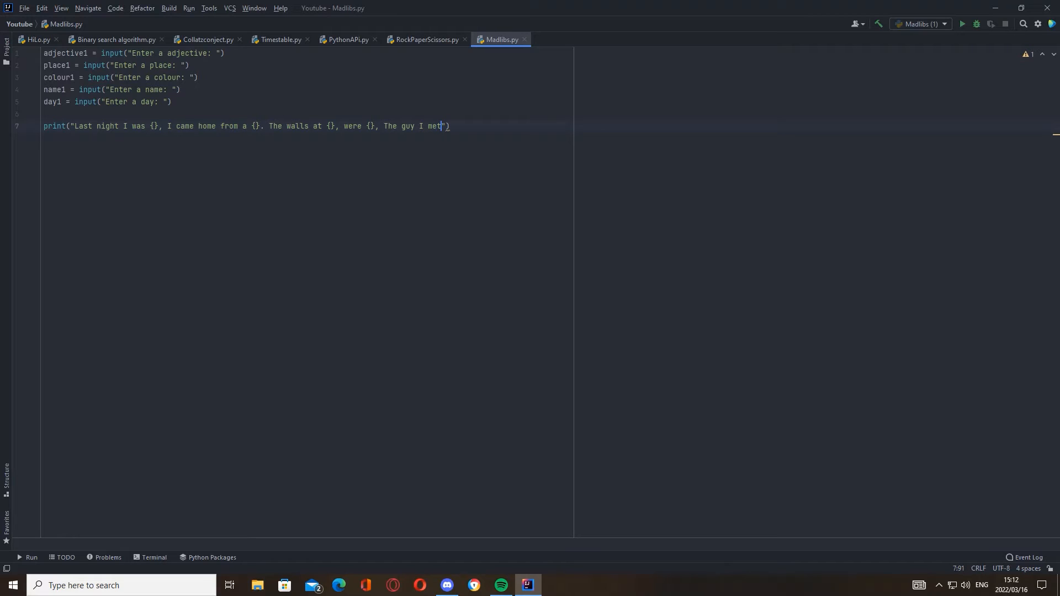
type("the")
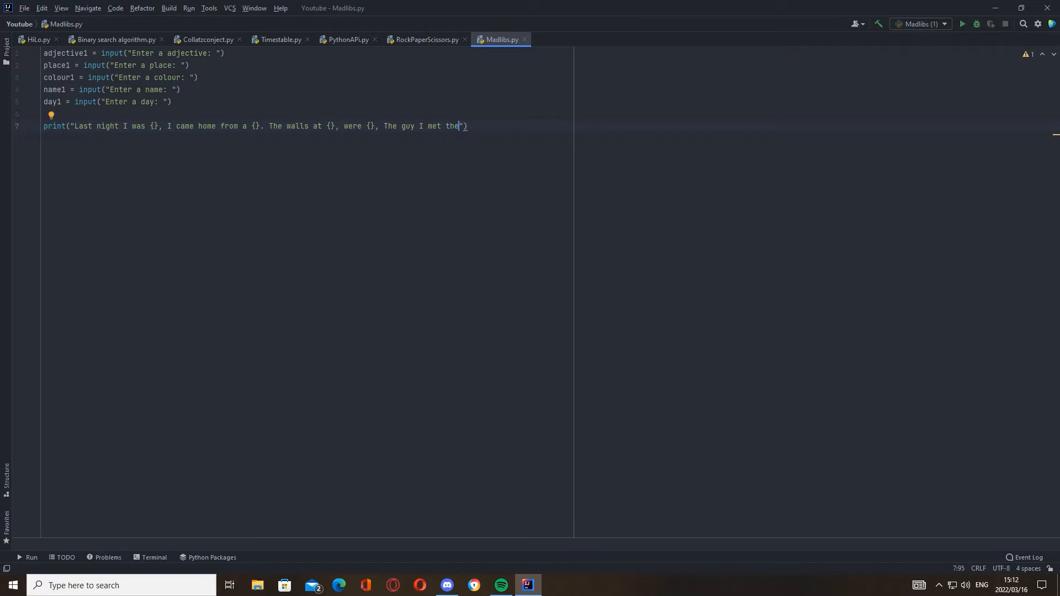
type("re")
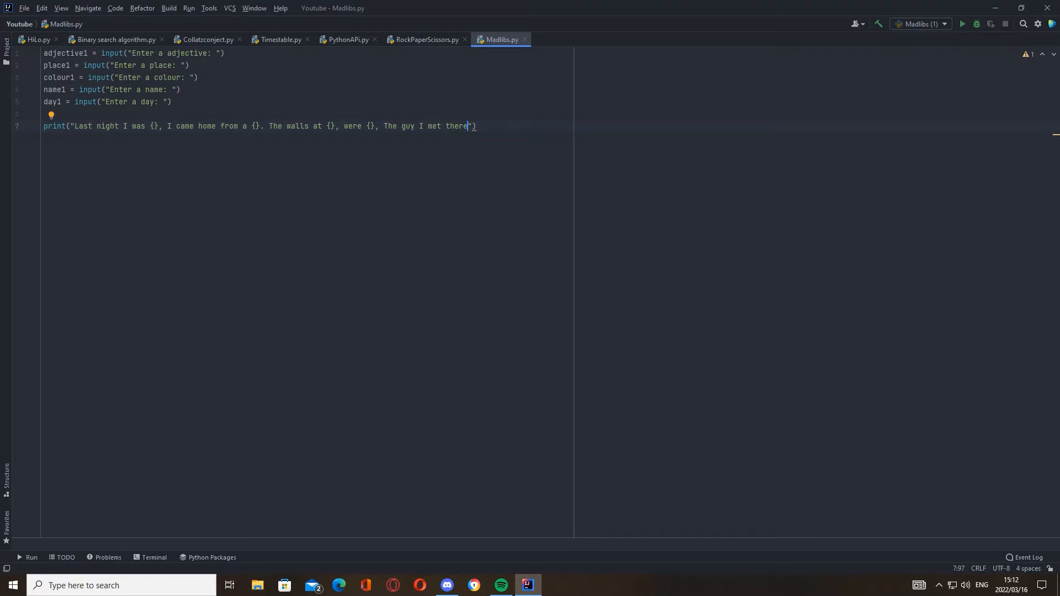
type("had an odd")
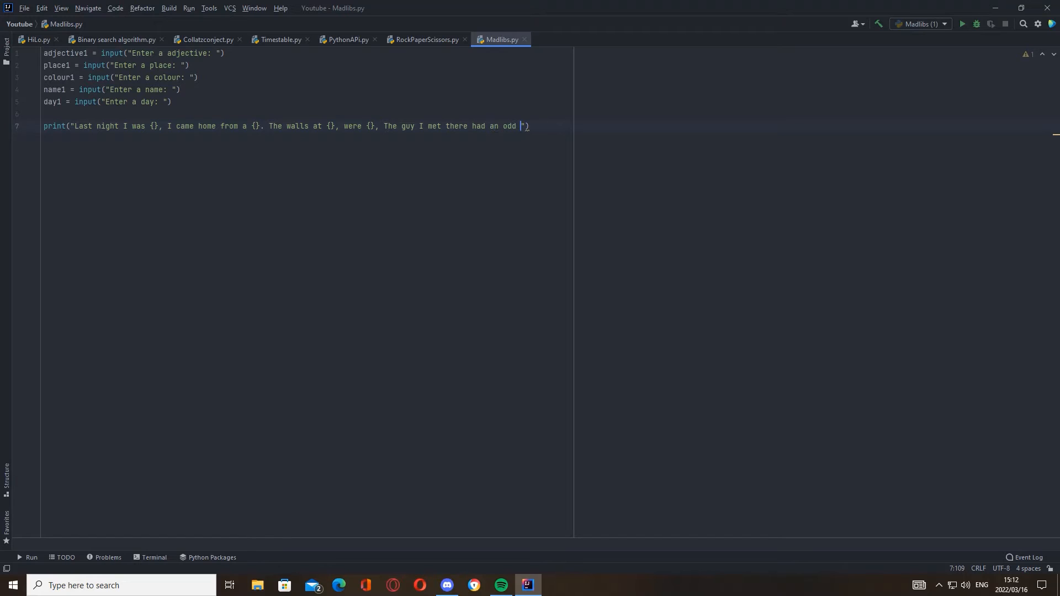
type("name")
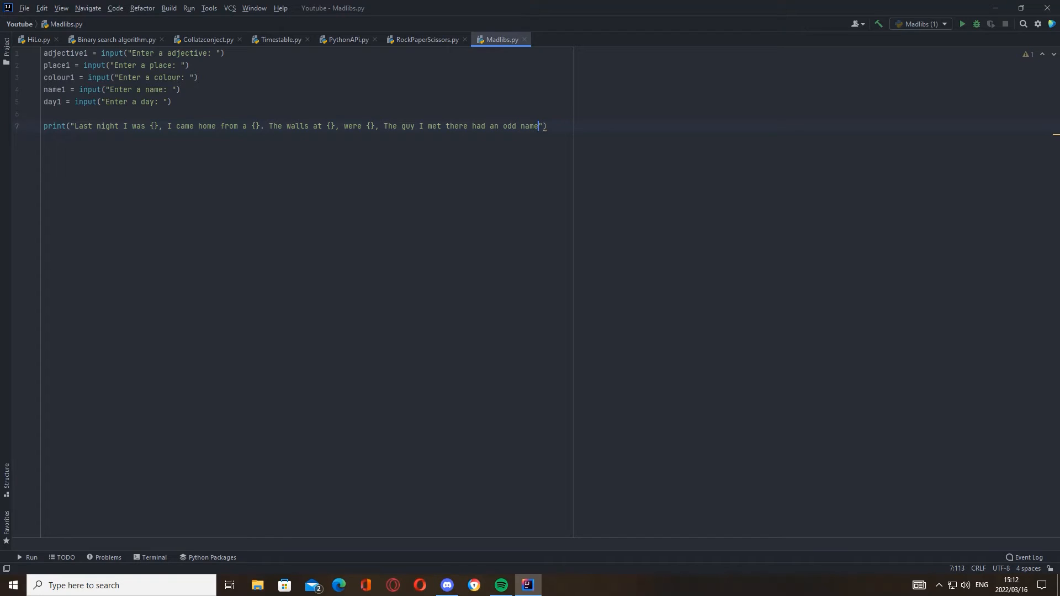
type(", it was")
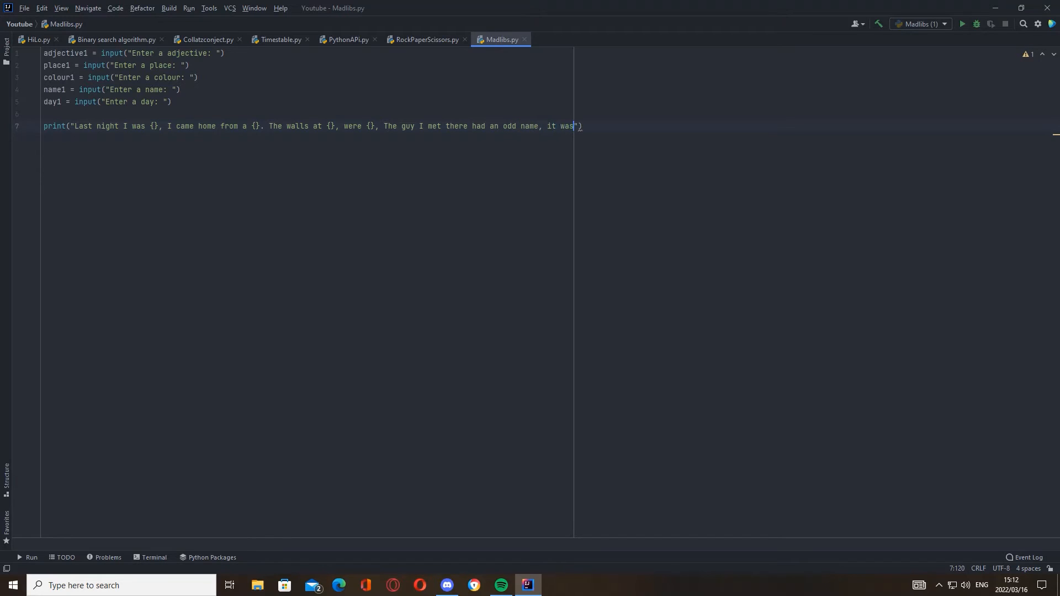
type("{}")
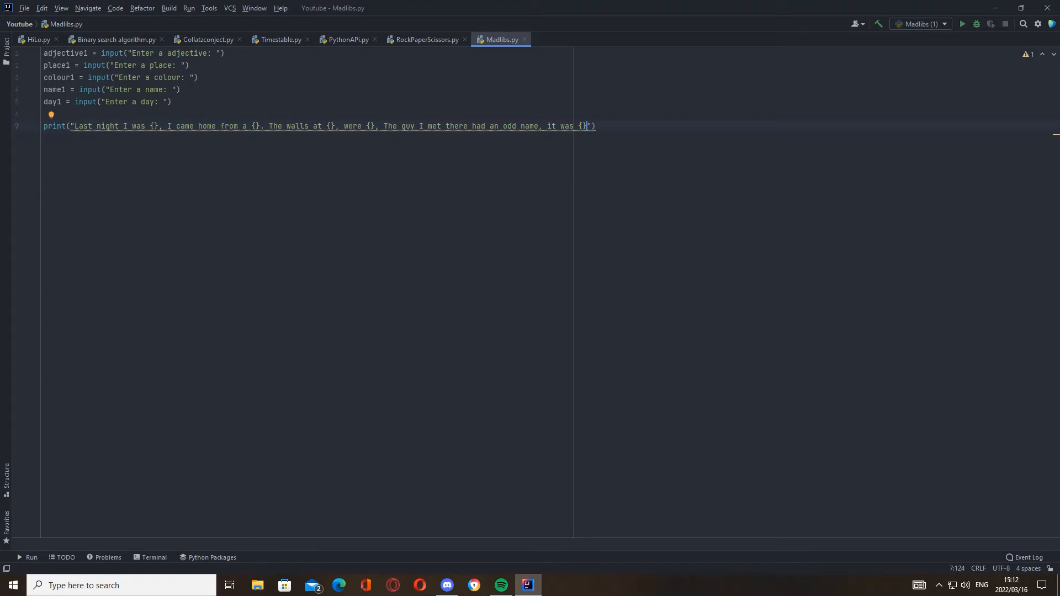
type(". This all happened on")
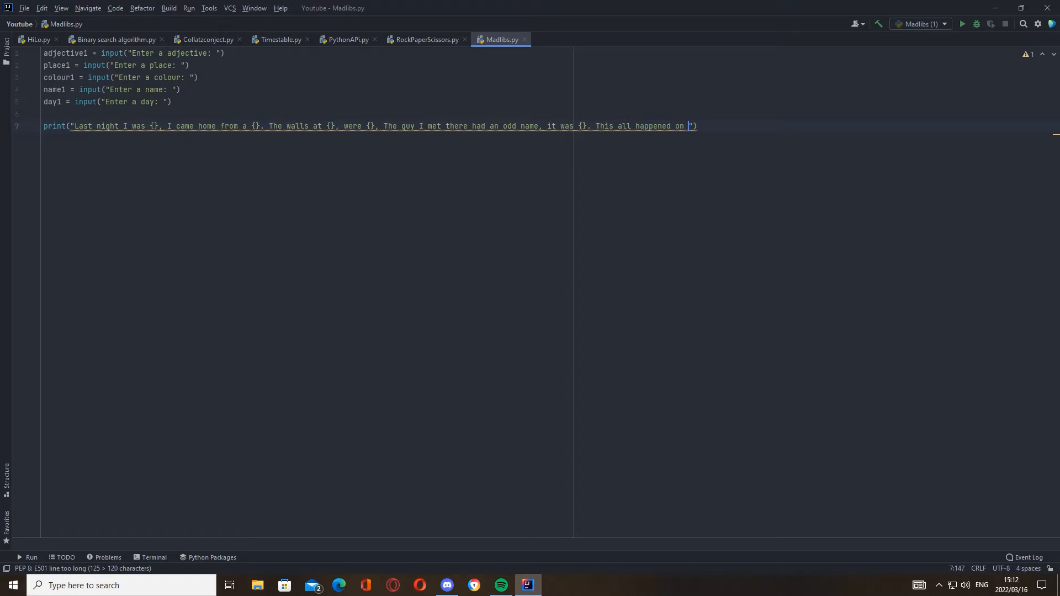
type("{")
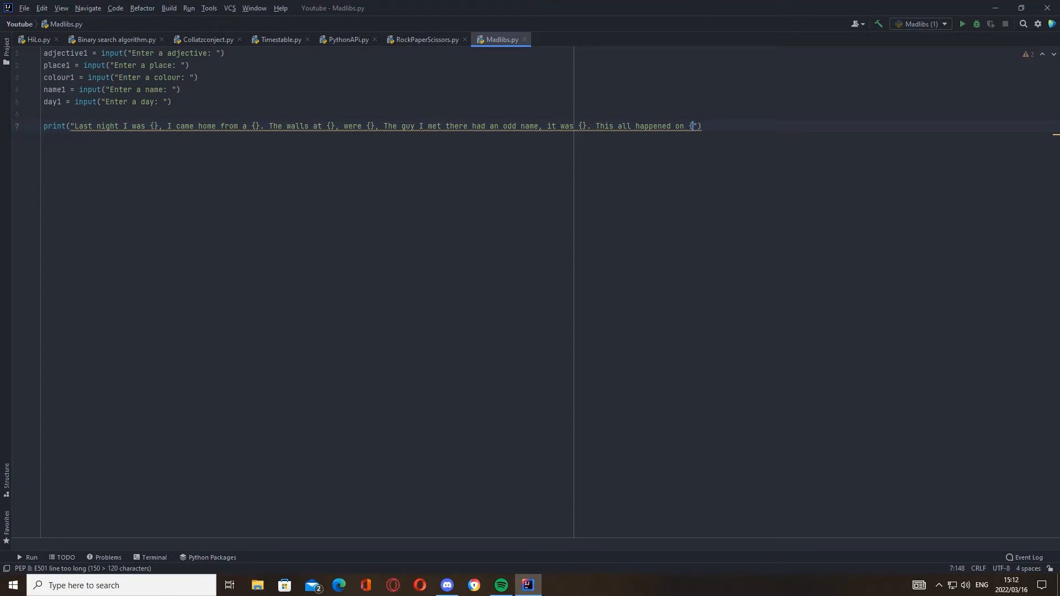
type(".")
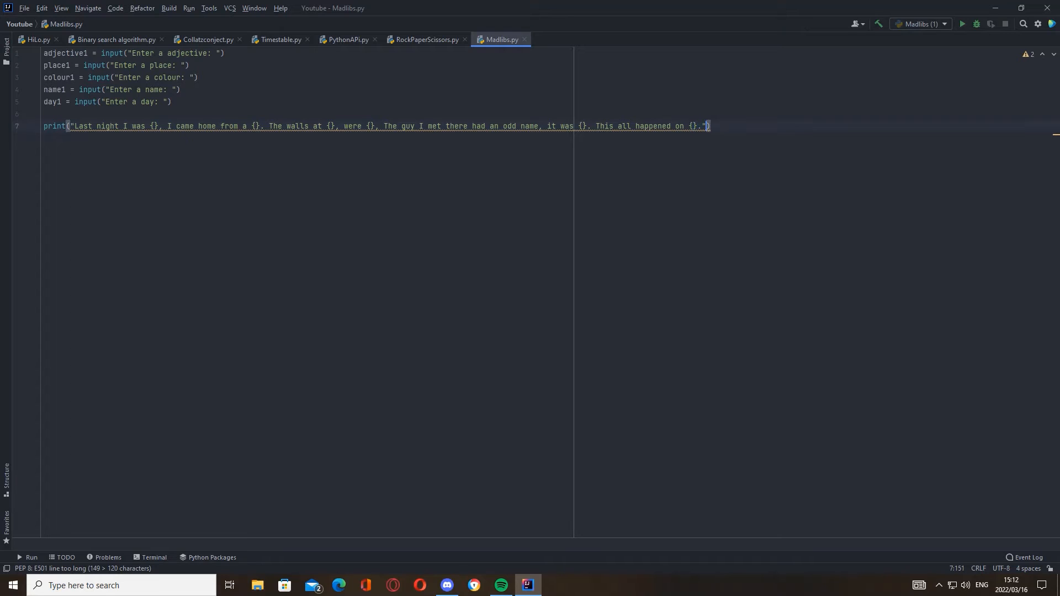
Step: Append .format(adjective1, place1, place1, colour1, name1, day1) to the story string
type(".format()")
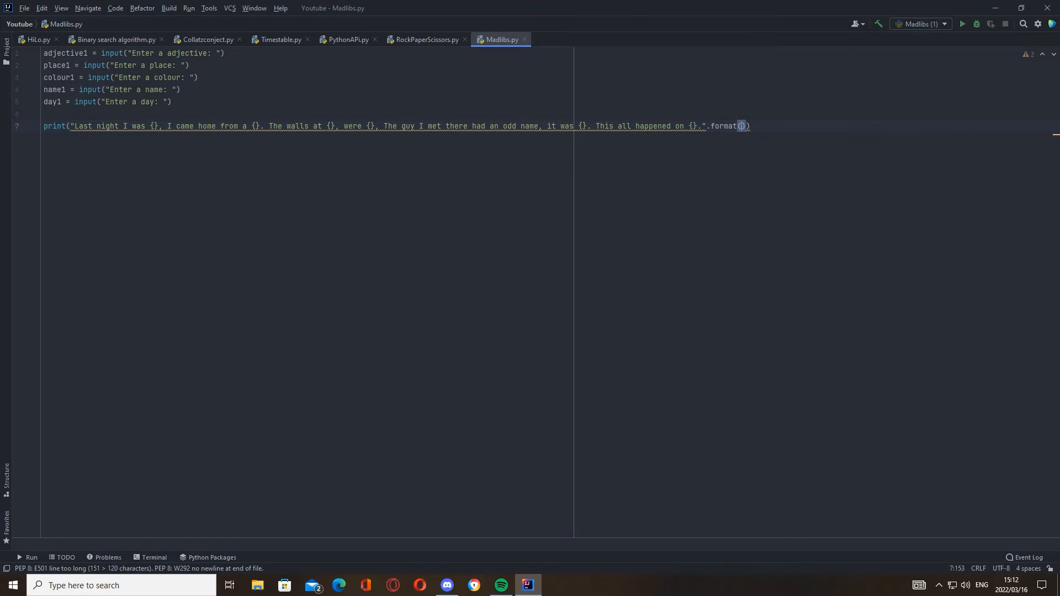
type("adjective1,")
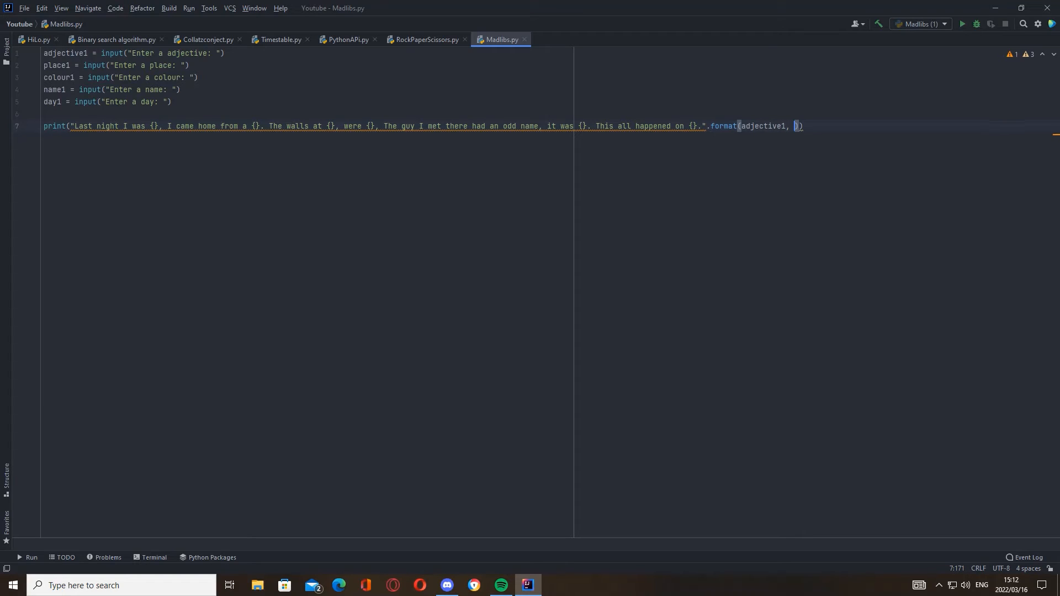
type("place1,")
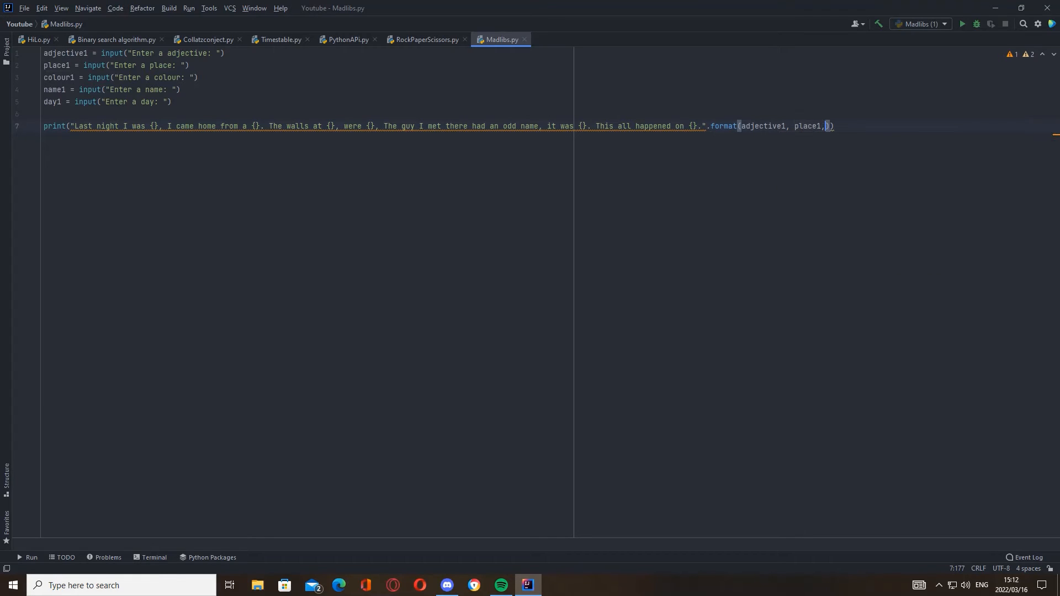
type("place1,")
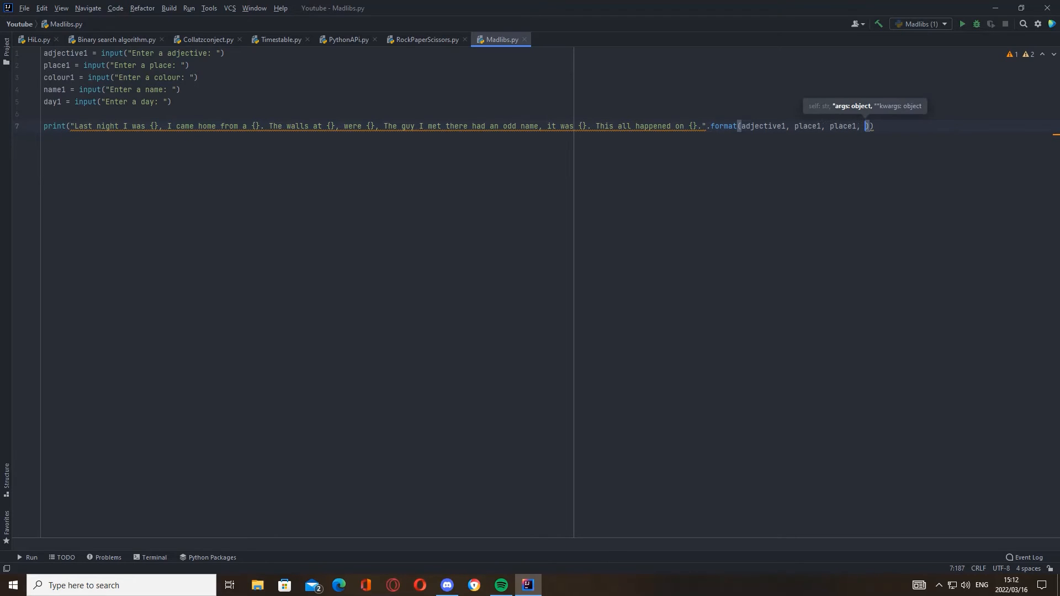
type("colour1,")
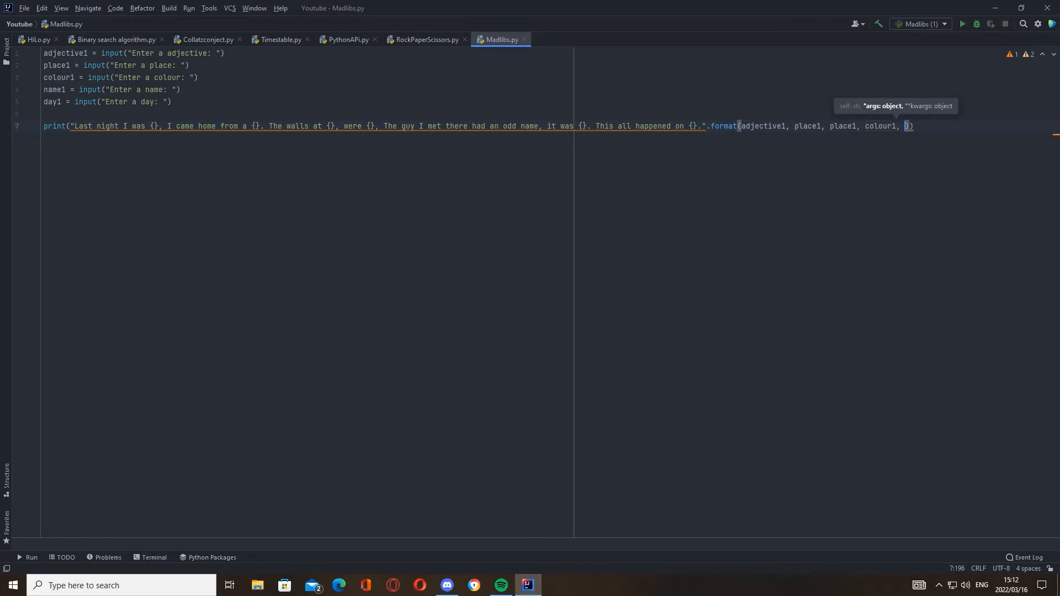
type("name1, day1")
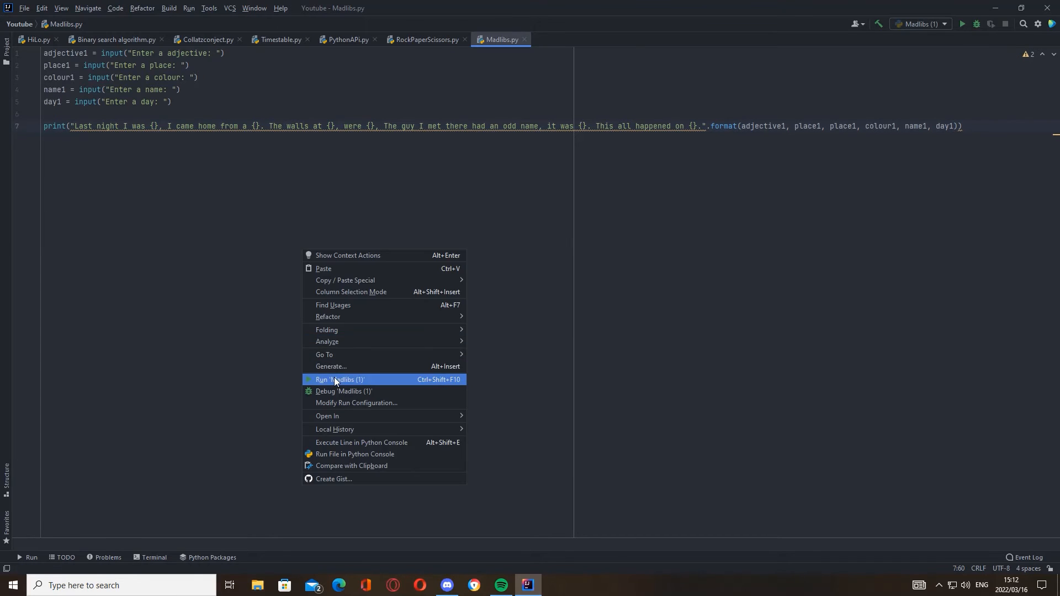
Step: Answer the console prompts with tired, bar, bright red, spiderman and Saturday
left_click(339, 379)
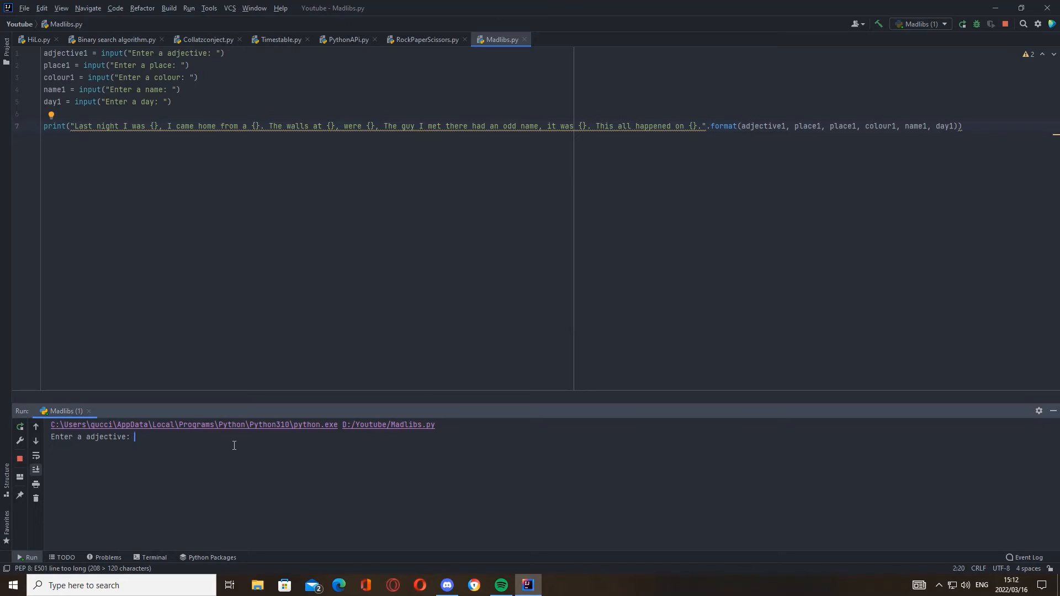
type("t")
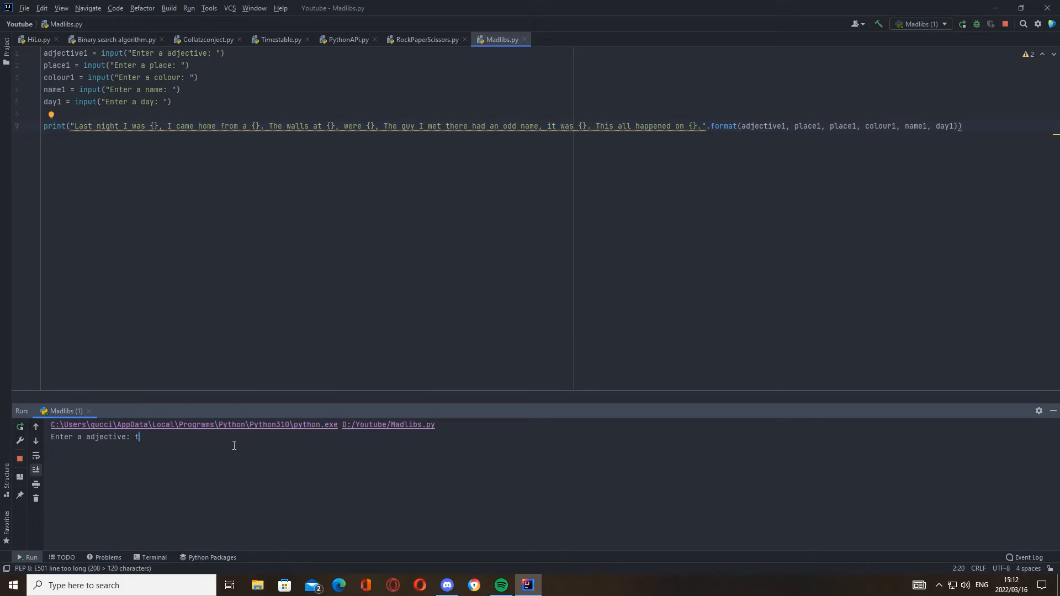
key("Return")
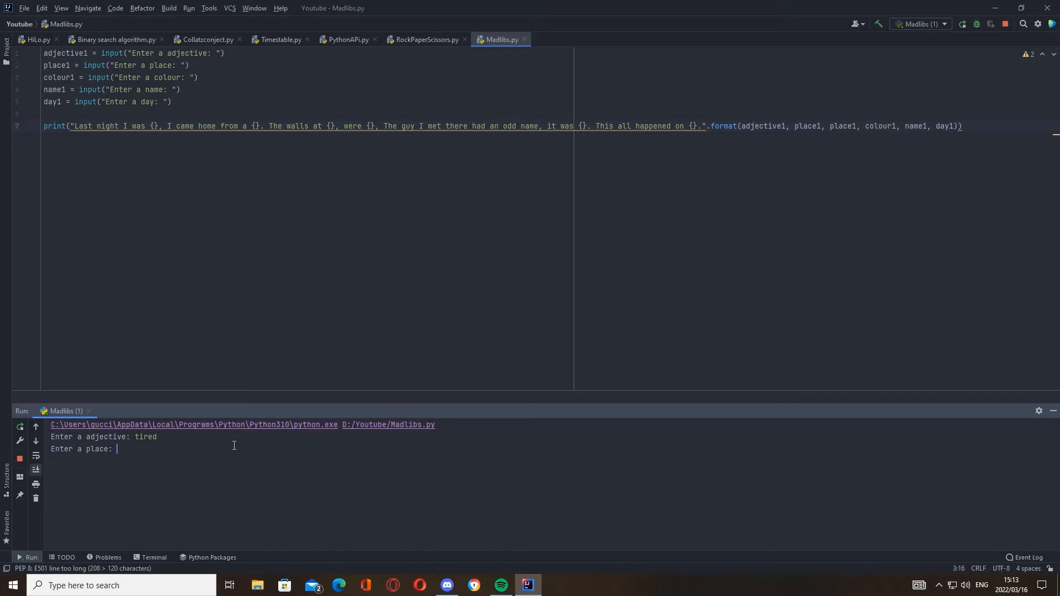
type("bar")
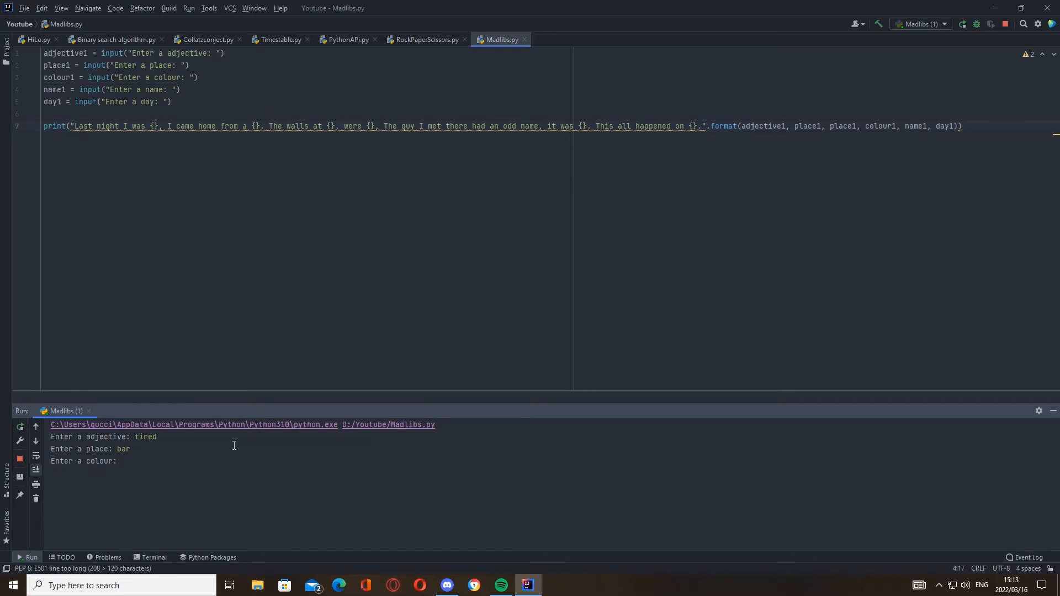
type("b")
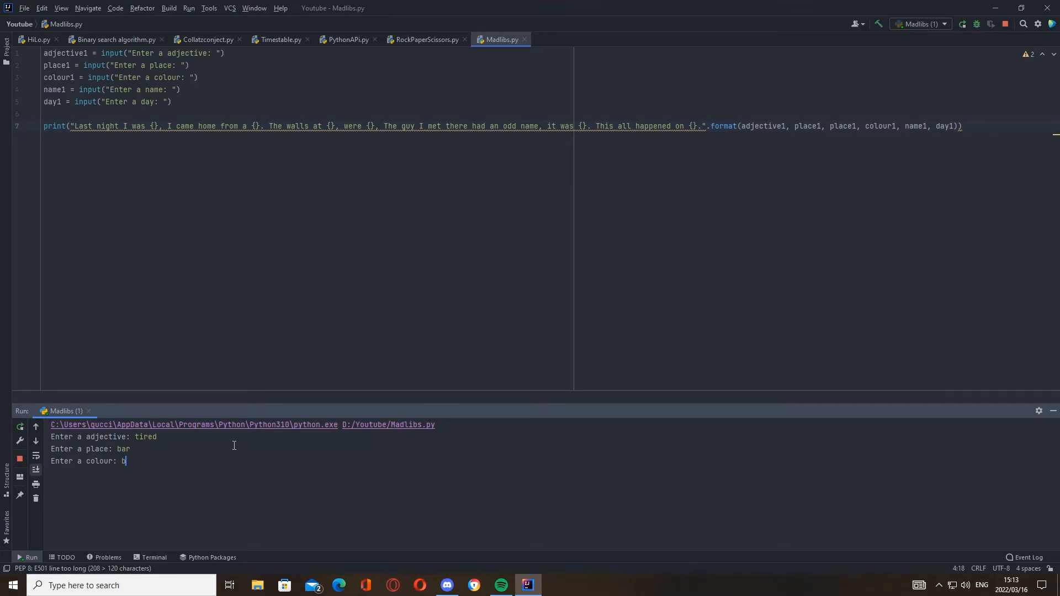
type("right red")
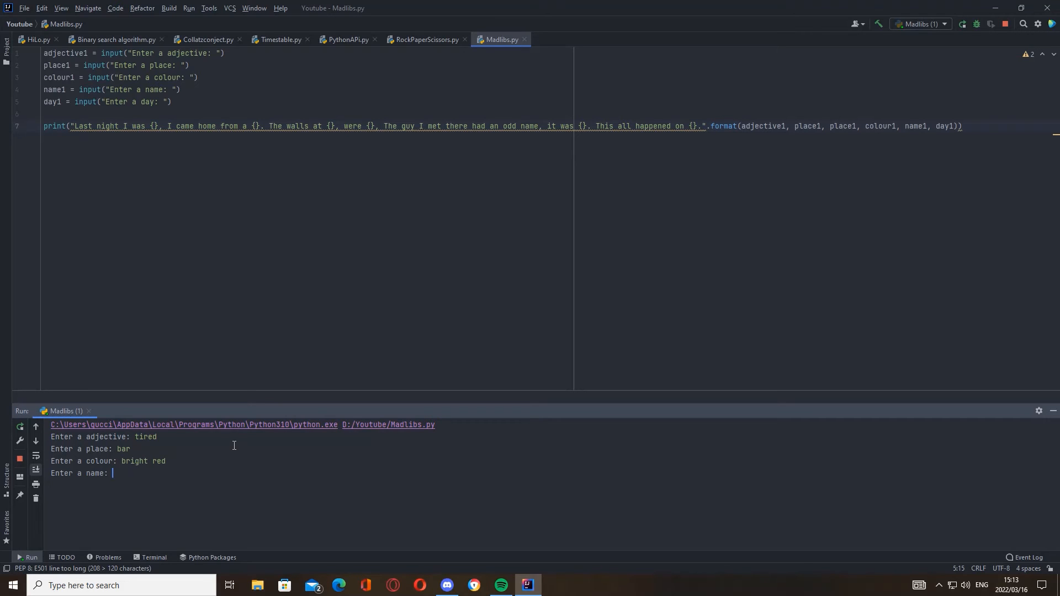
type("spid")
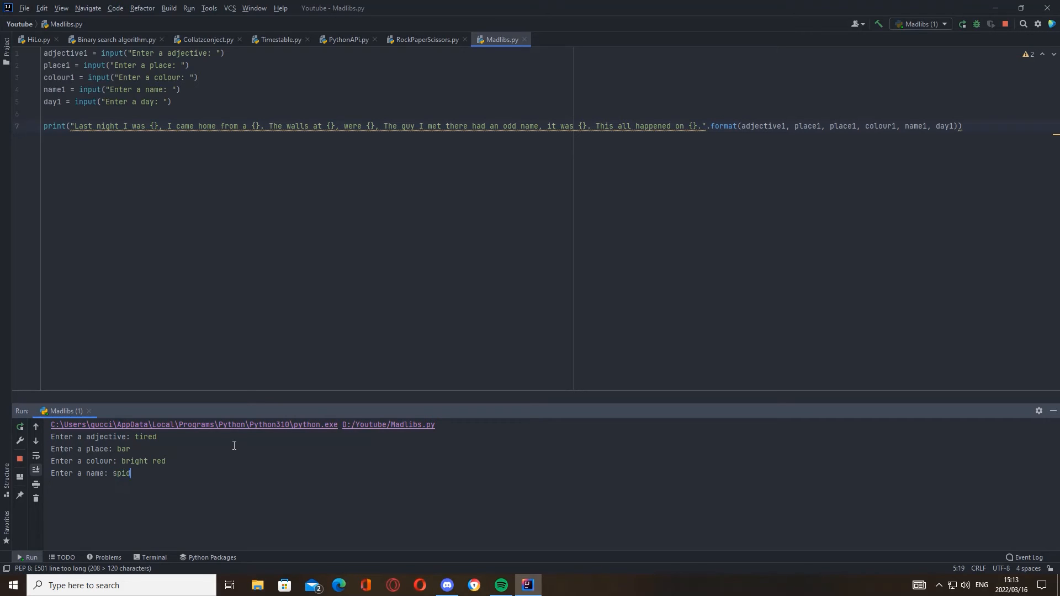
type("erman")
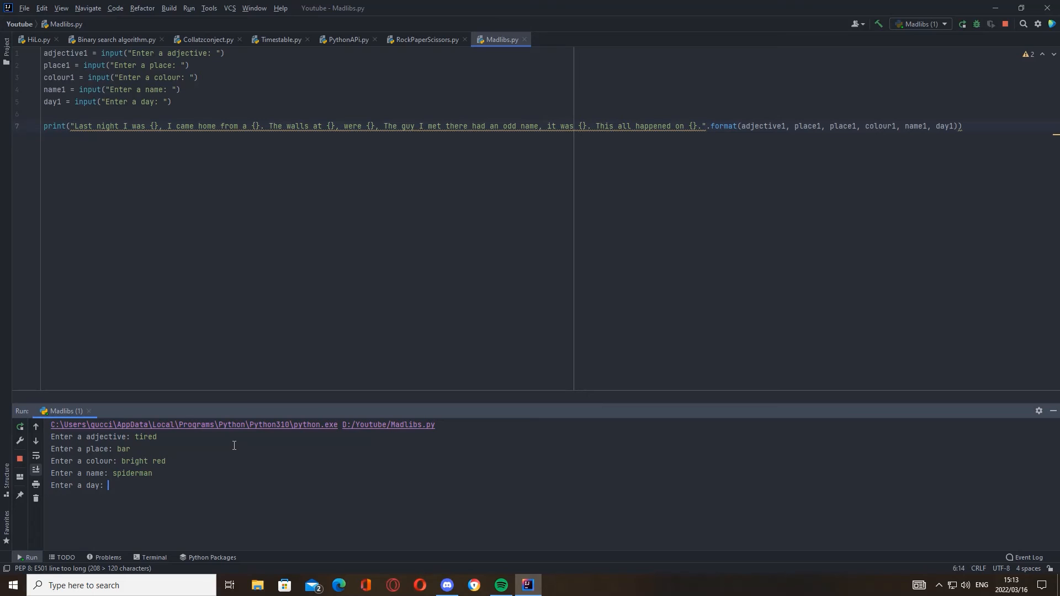
type("Saturday")
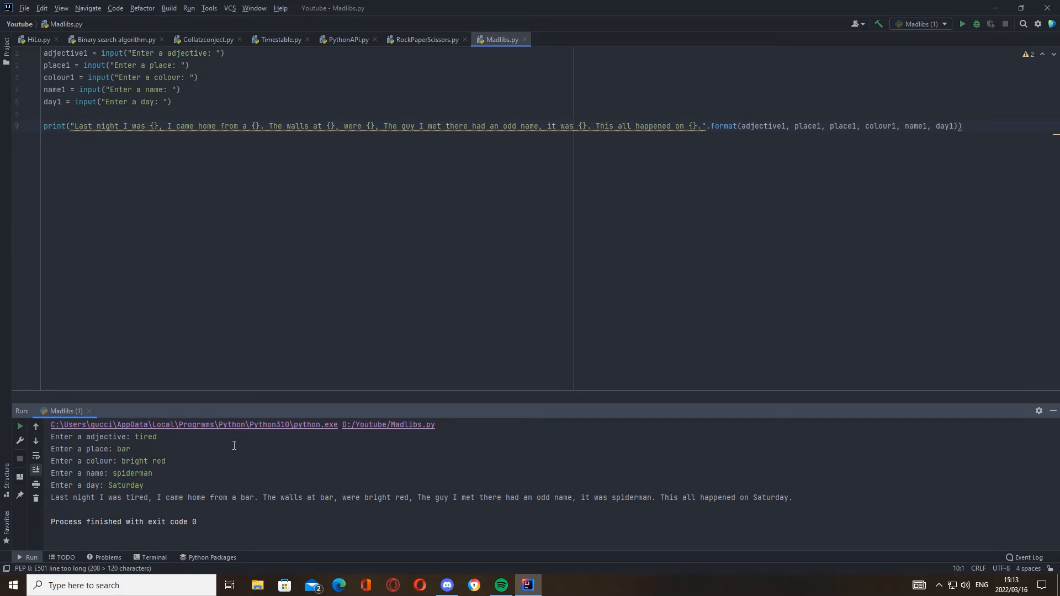
mouse_move(352, 88)
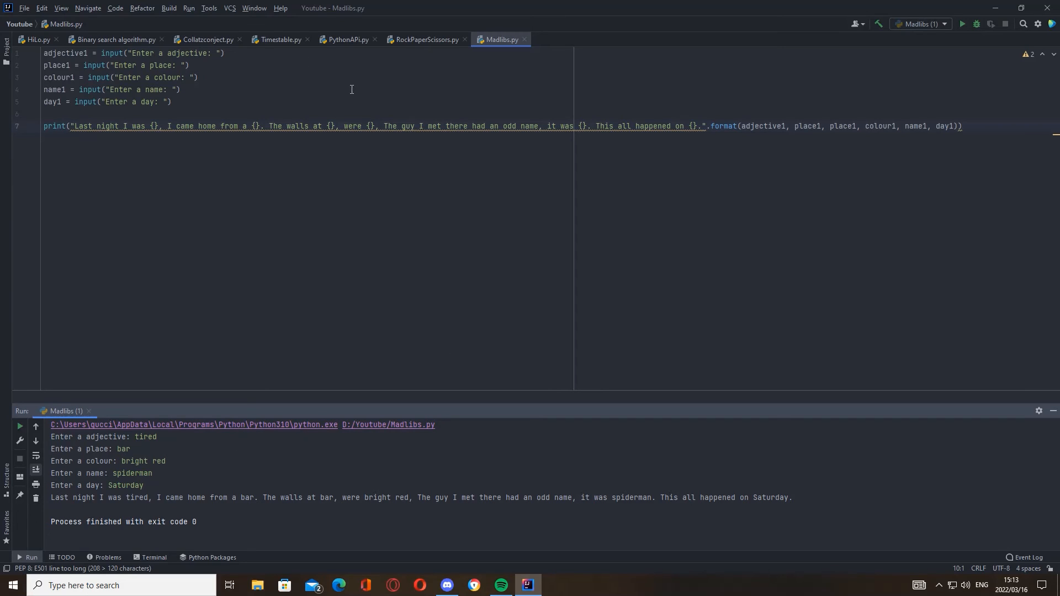
Step: On line 8, type print("Last night I was ",adjective1,",")
left_click(376, 126)
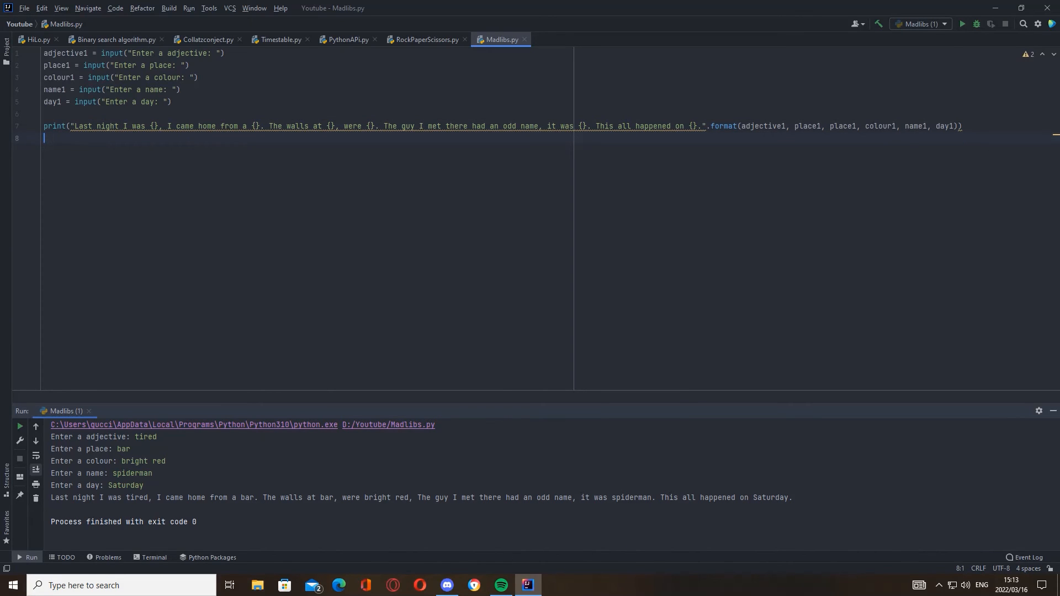
type("print(\"las")
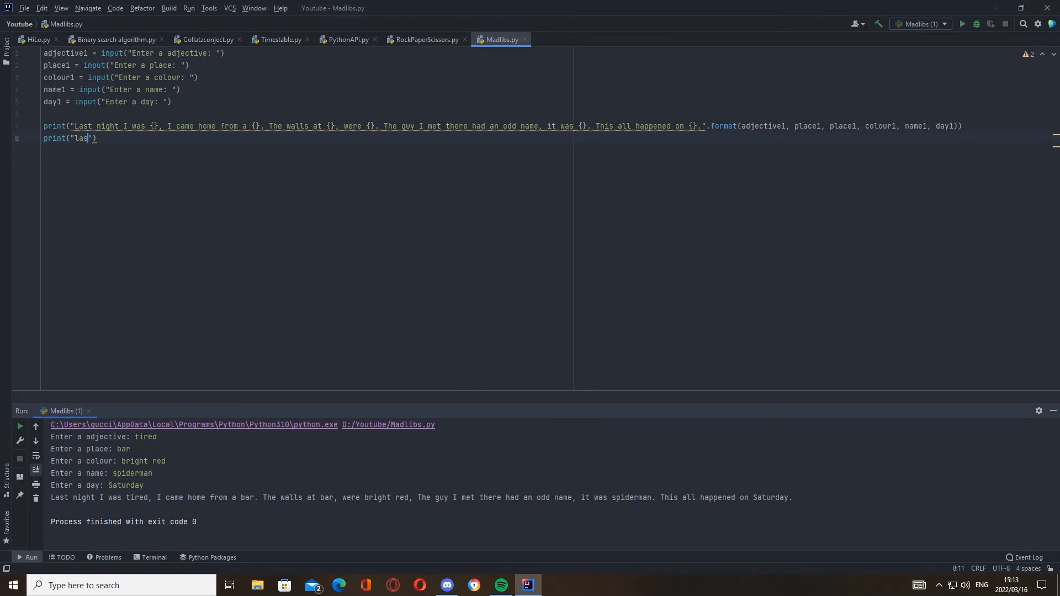
type("t")
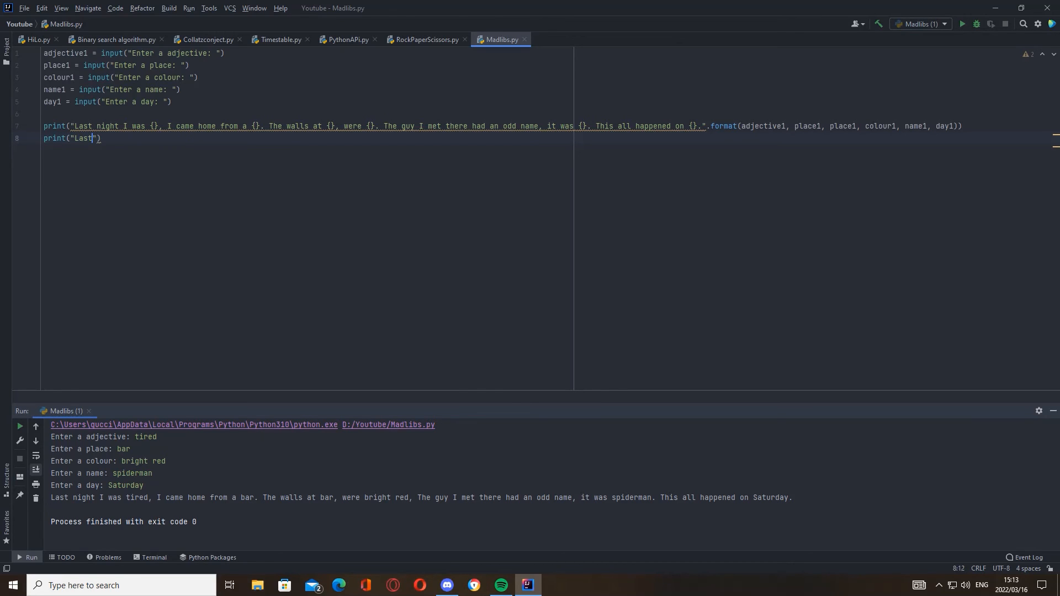
type("night")
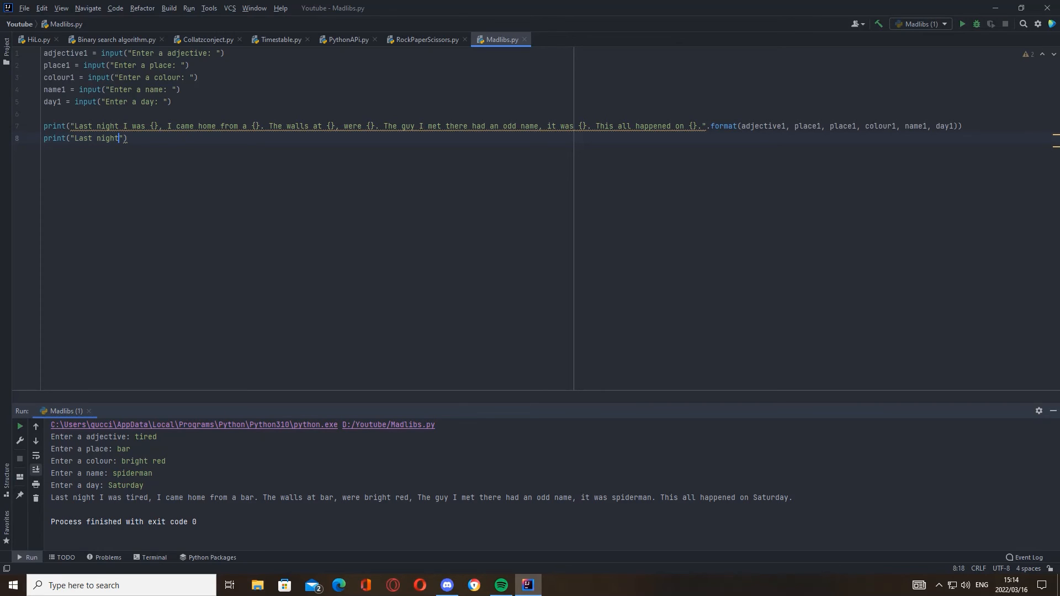
type("I was")
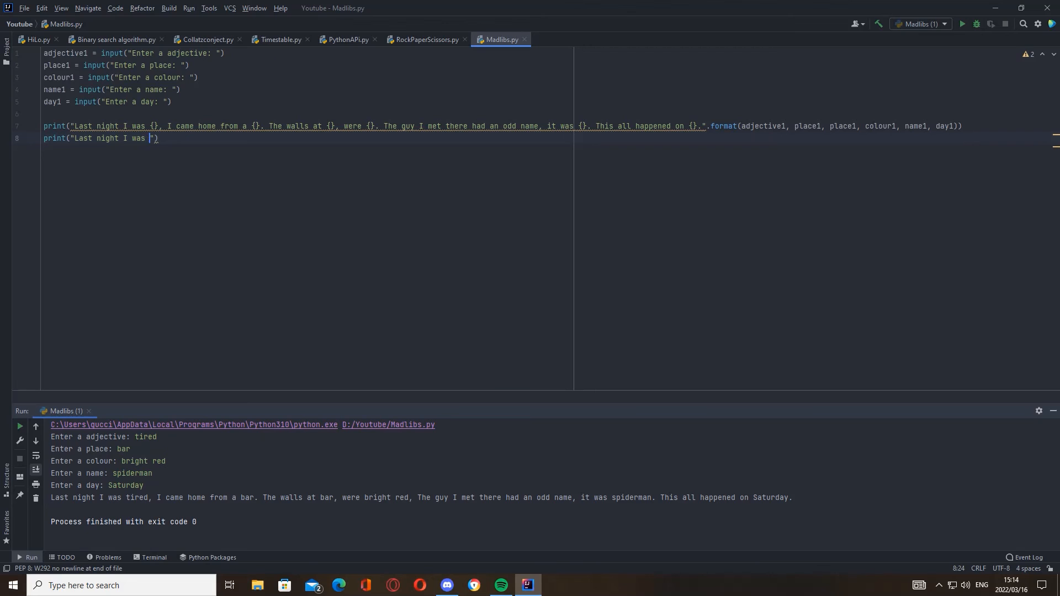
type(",")
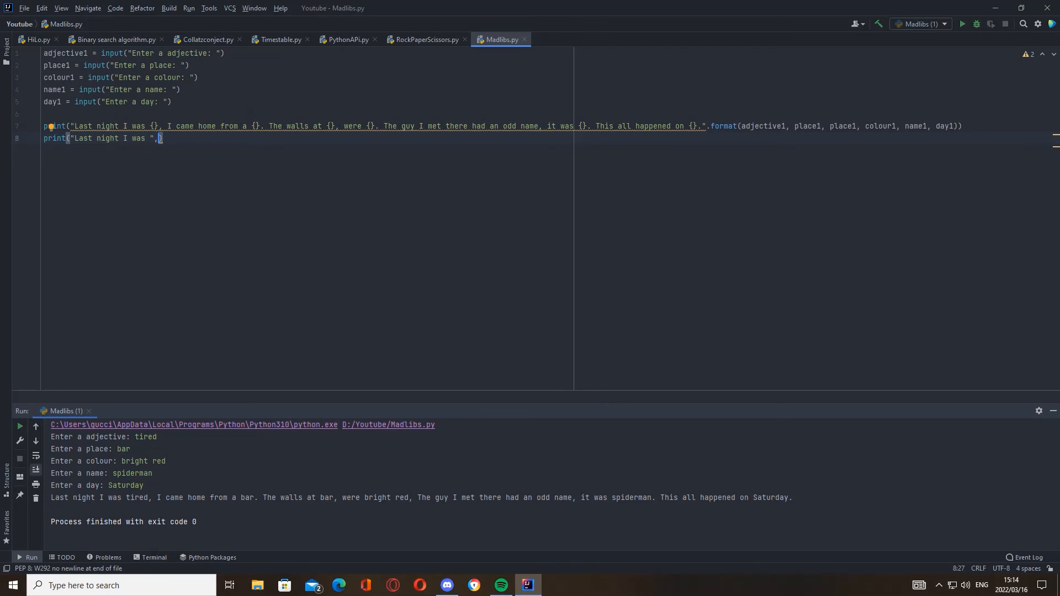
type("adjective1\"")
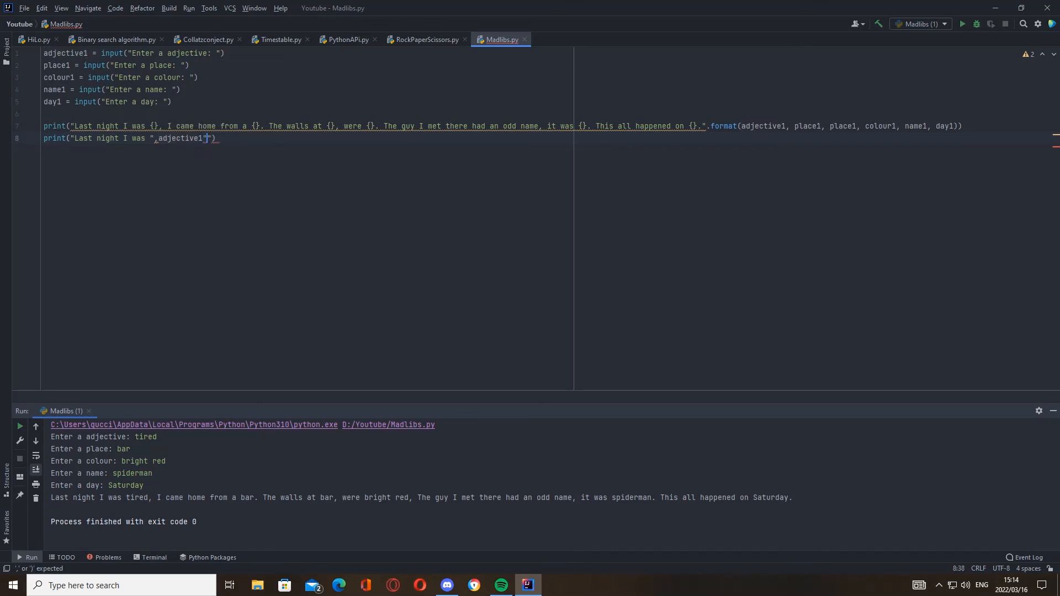
type(",")
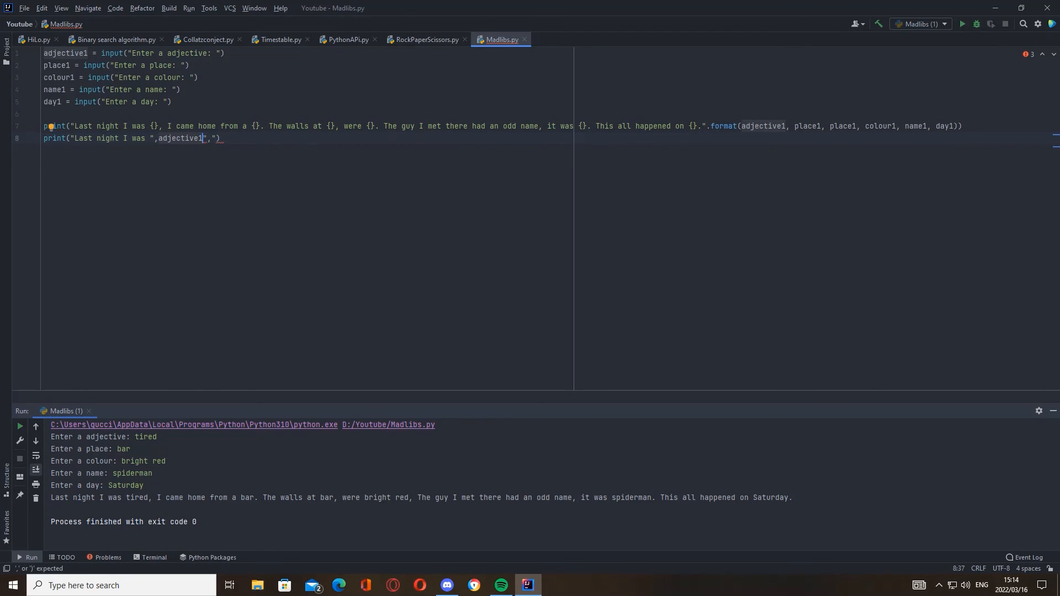
Step: Rerun Madlibs.py, answering tired, bar, cyan, spiderman and saturday
left_click(19, 426)
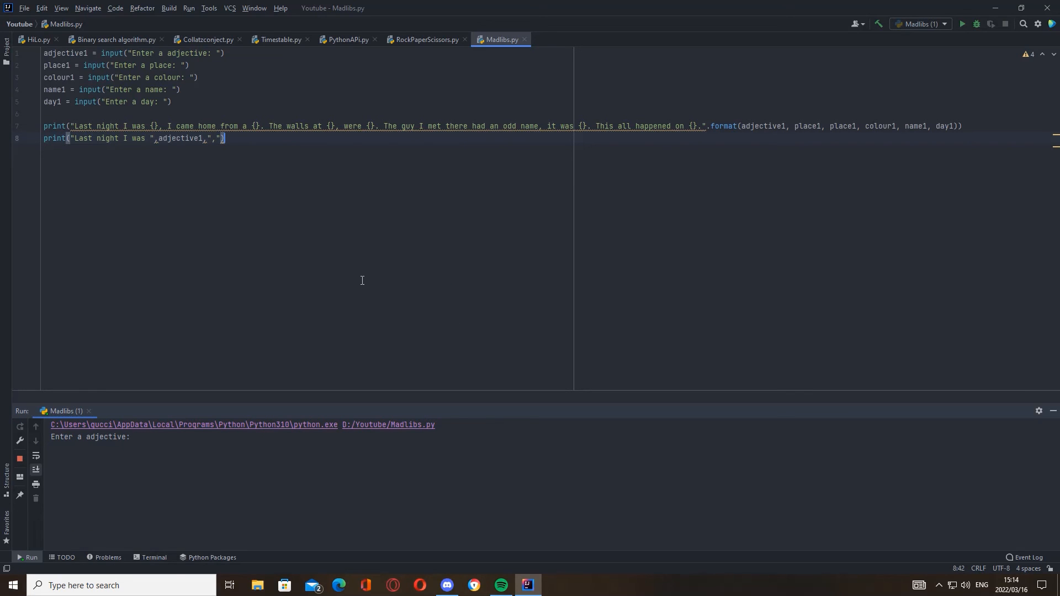
left_click(198, 443)
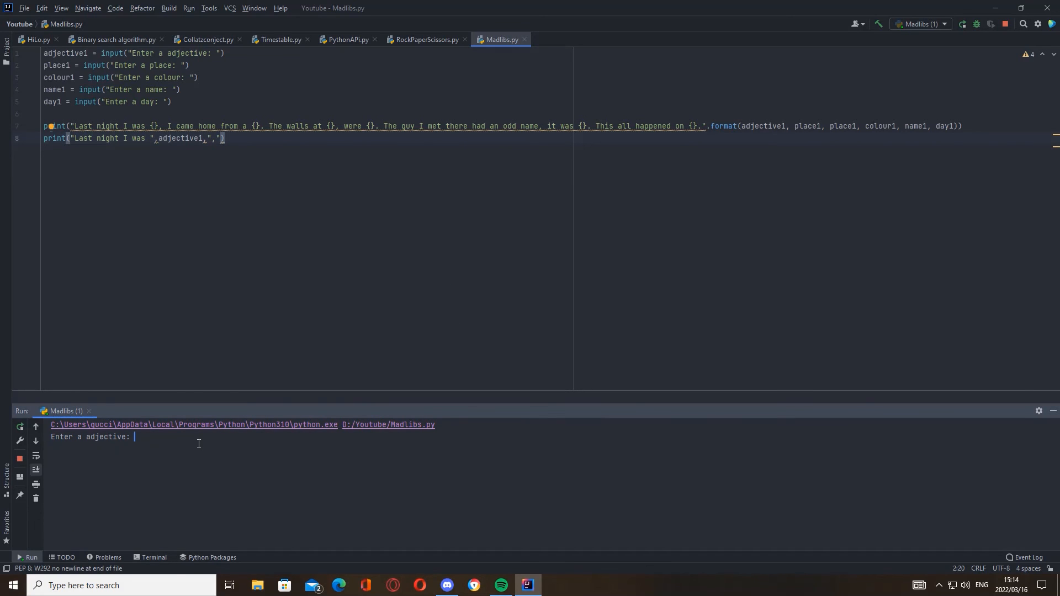
type("tired")
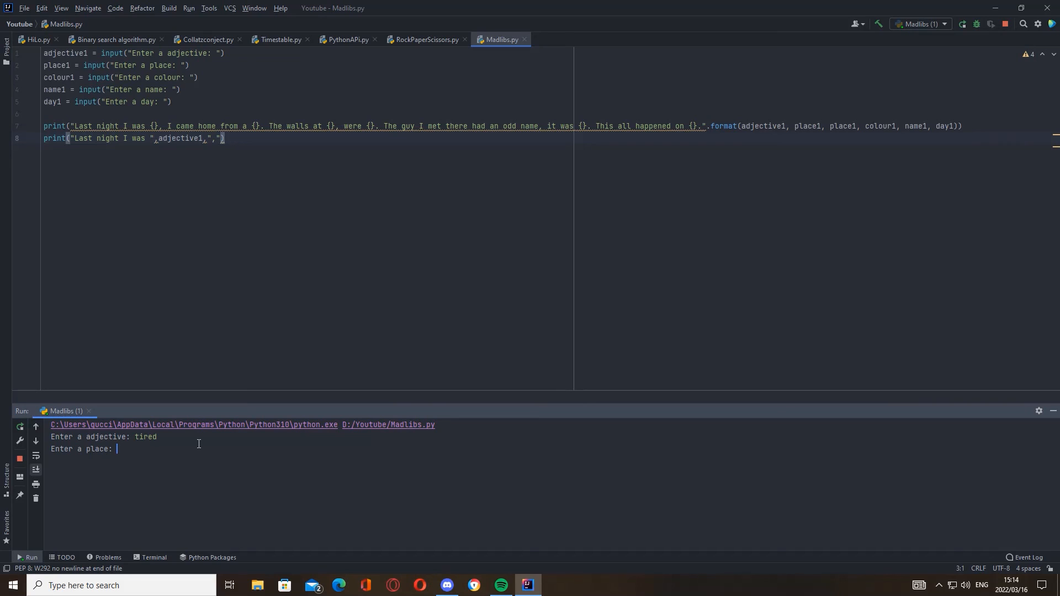
type("bar")
type("cyan")
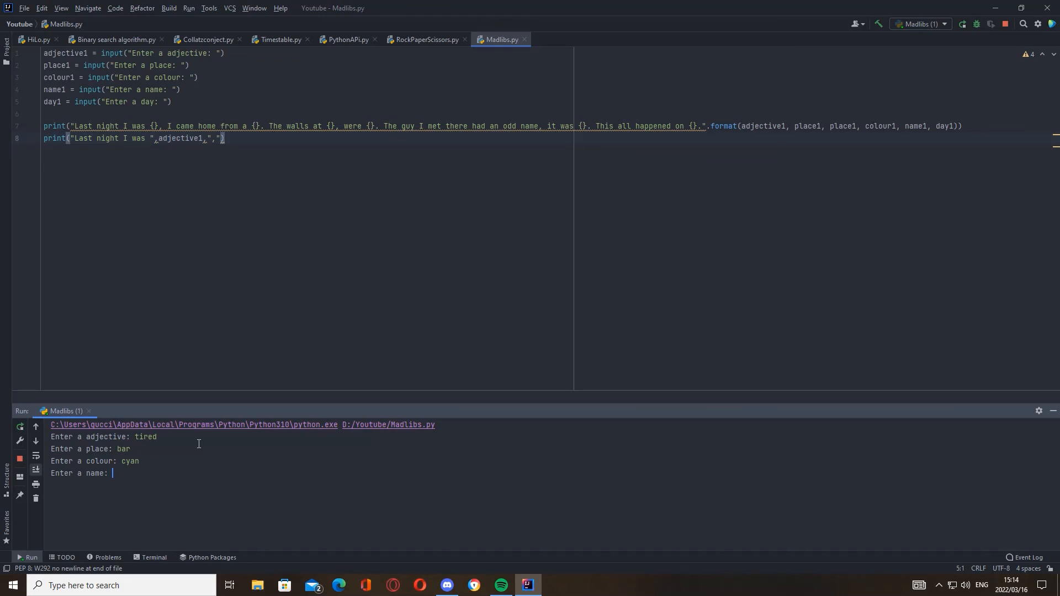
type("spiderman")
type("saturday")
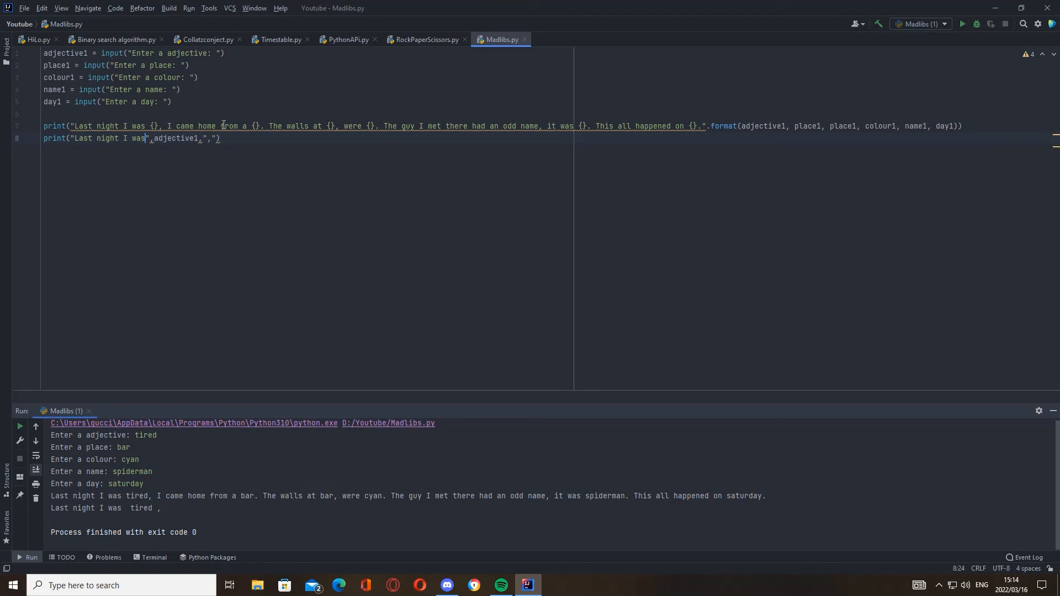
mouse_move(237, 140)
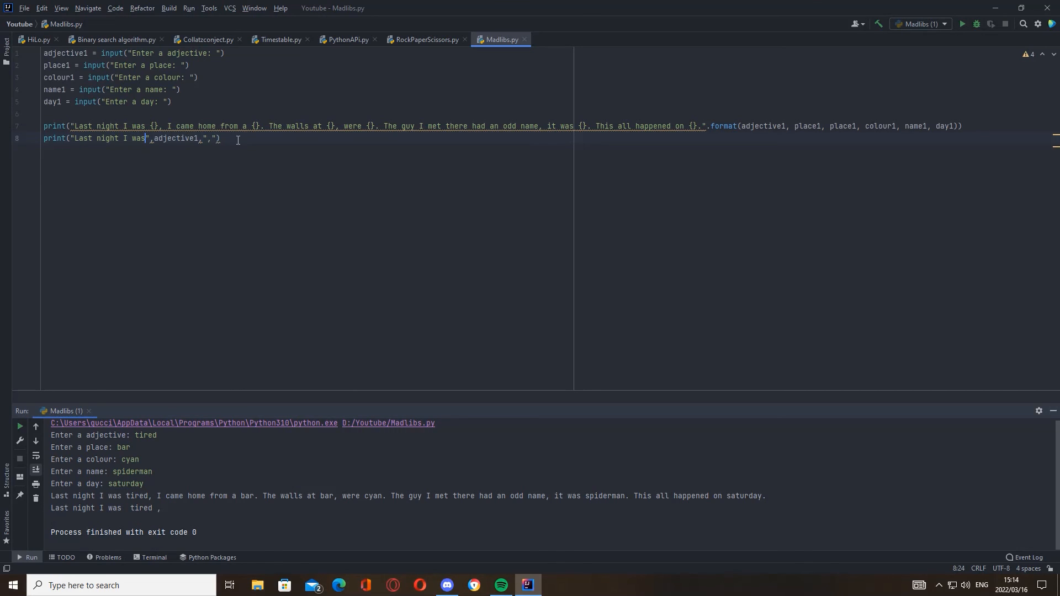